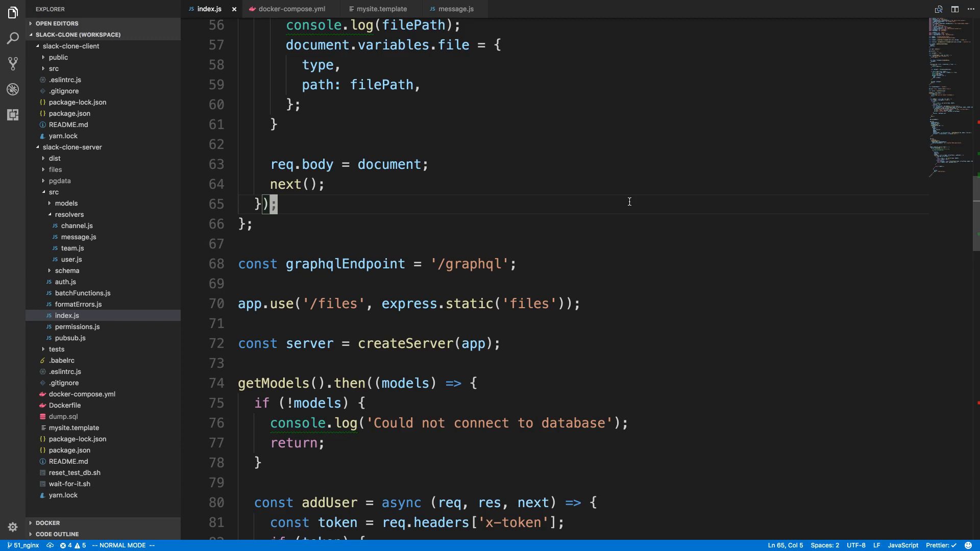
pyautogui.moveTo(278, 304)
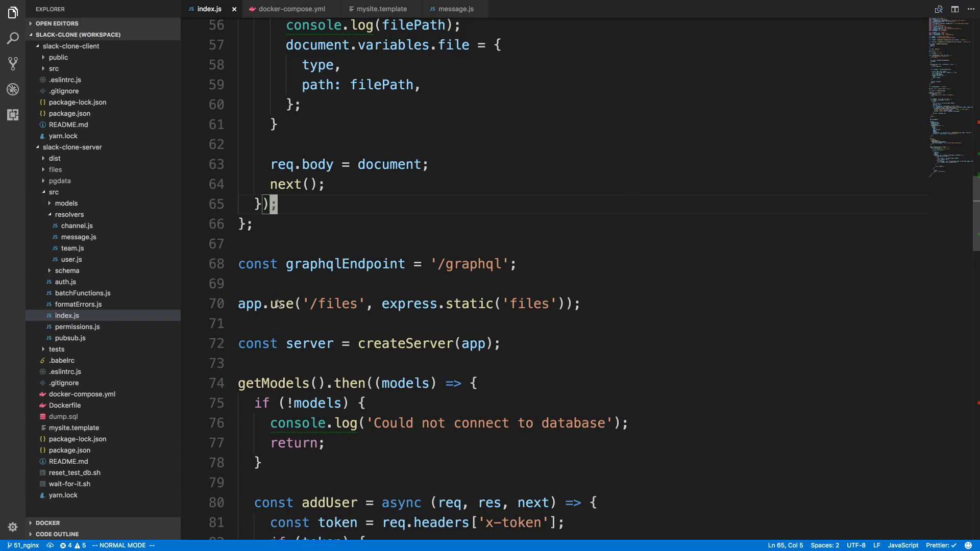
# Step: Review docker-compose.yml's db pgdata volume and the web and nginx service definitions
pyautogui.doubleClick(465, 303)
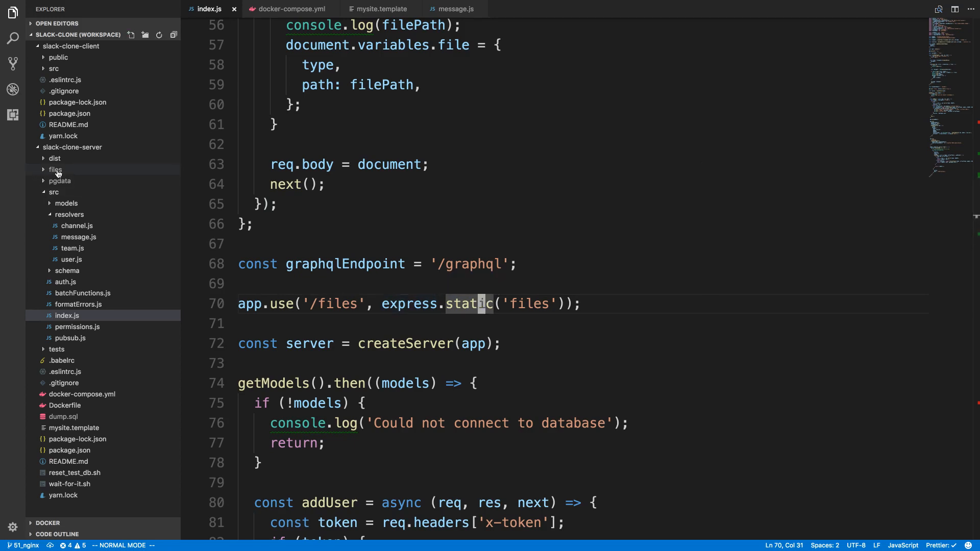
pyautogui.moveTo(55, 169)
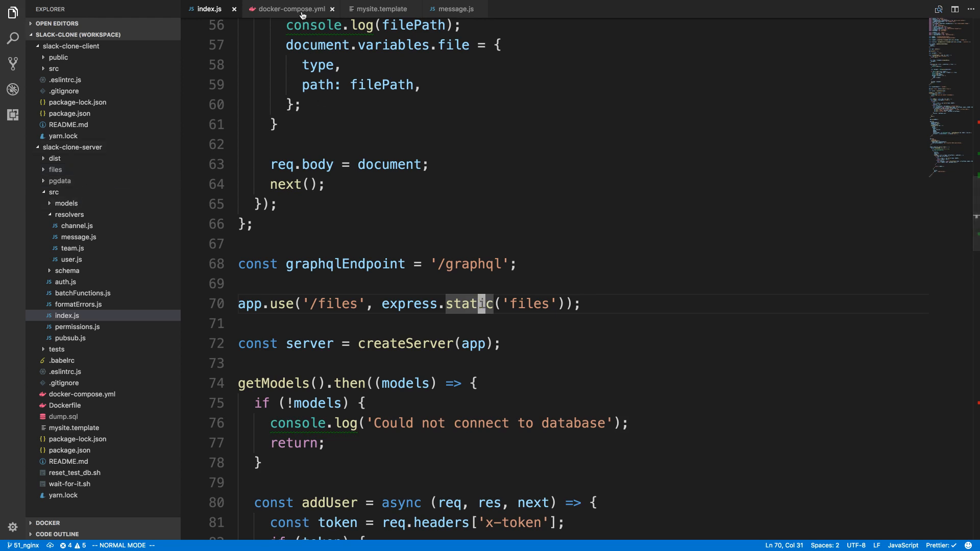
pyautogui.click(289, 9)
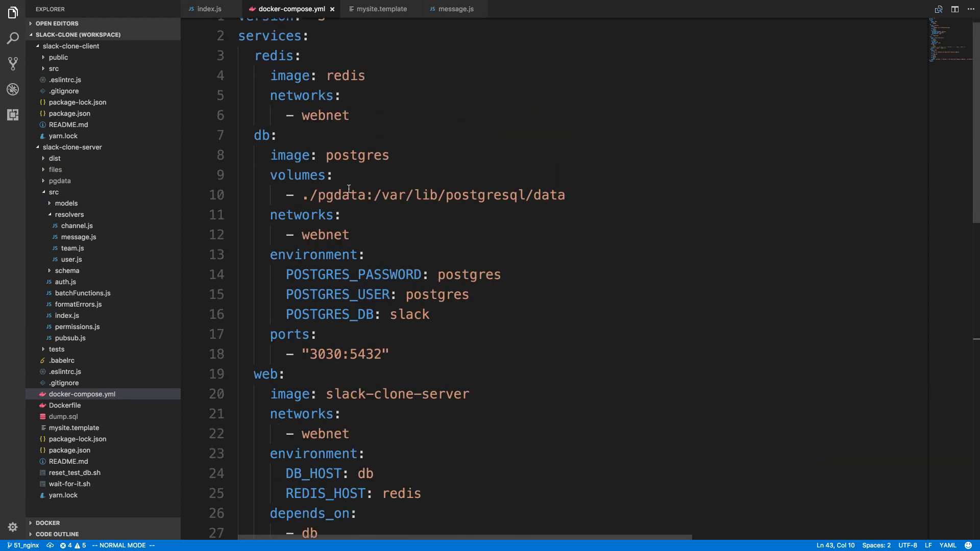
pyautogui.doubleClick(334, 194)
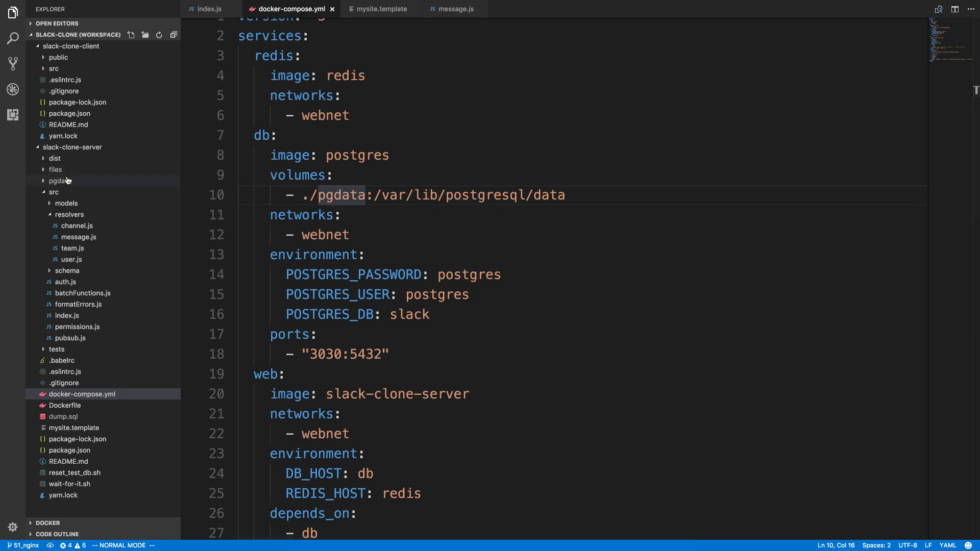
pyautogui.moveTo(59, 181)
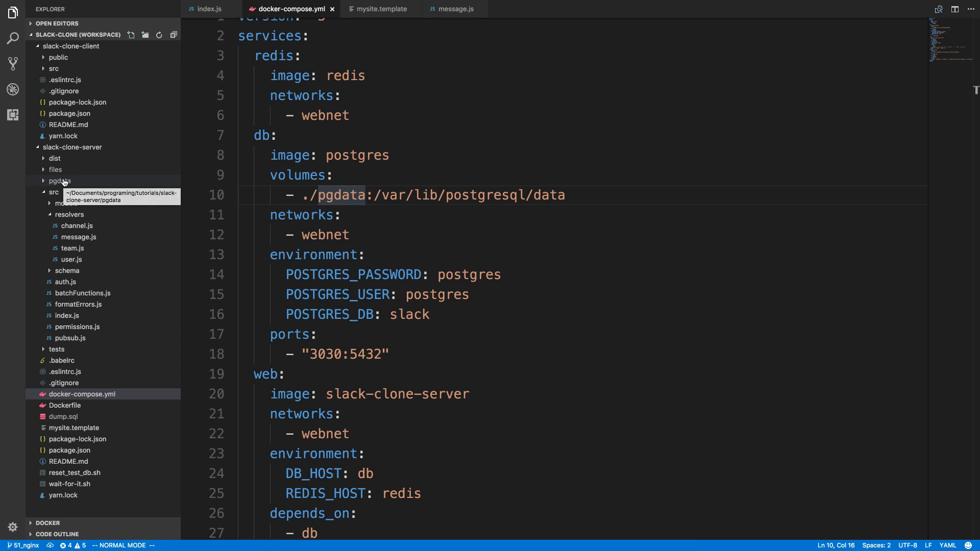
pyautogui.moveTo(93, 169)
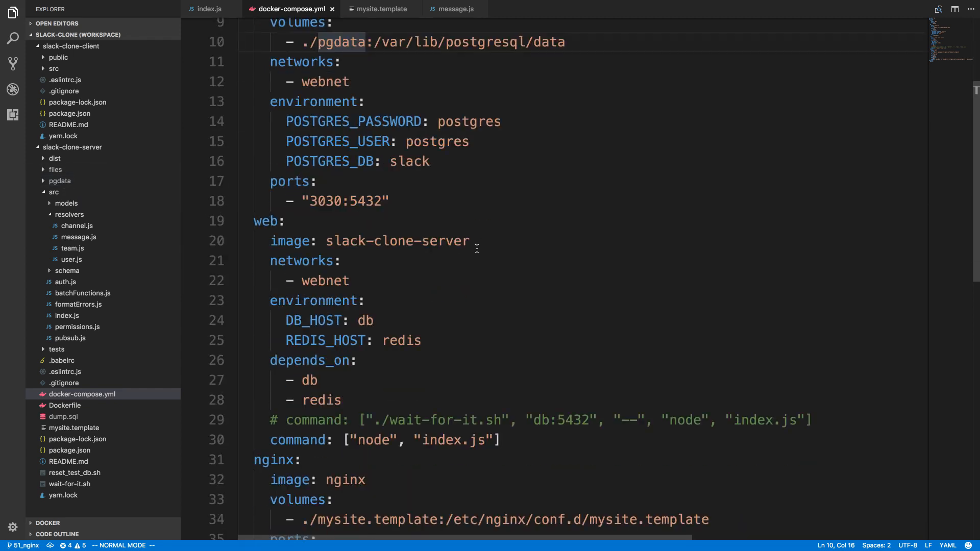
pyautogui.scroll(-3)
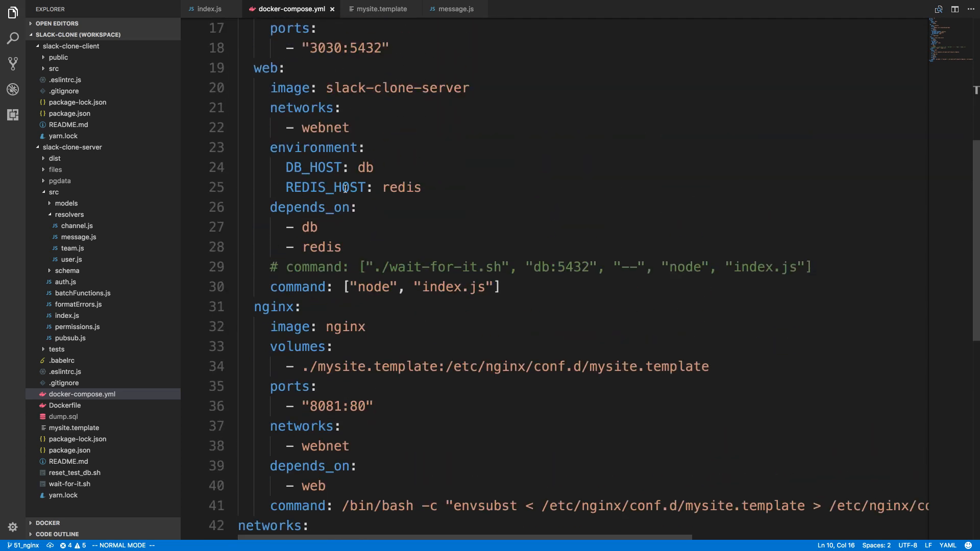
# Step: Add a volumes entry ./files:/app/files under the web service's environment
pyautogui.press('enter')
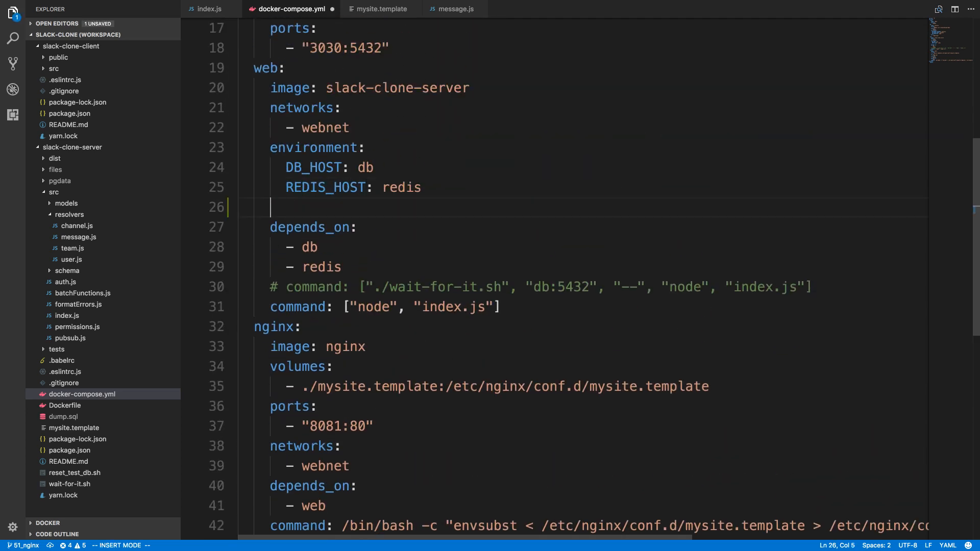
pyautogui.write('volumes:')
pyautogui.write('-')
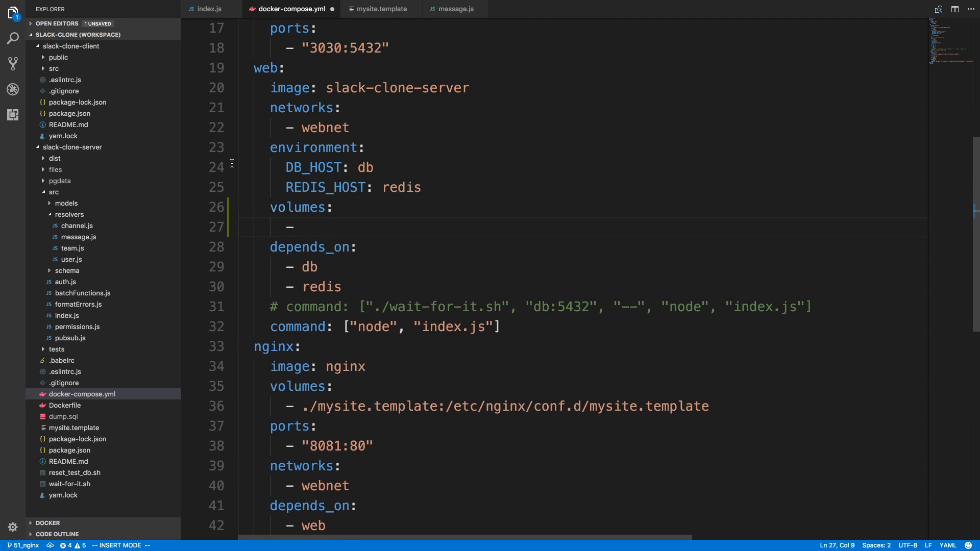
pyautogui.write('./fi')
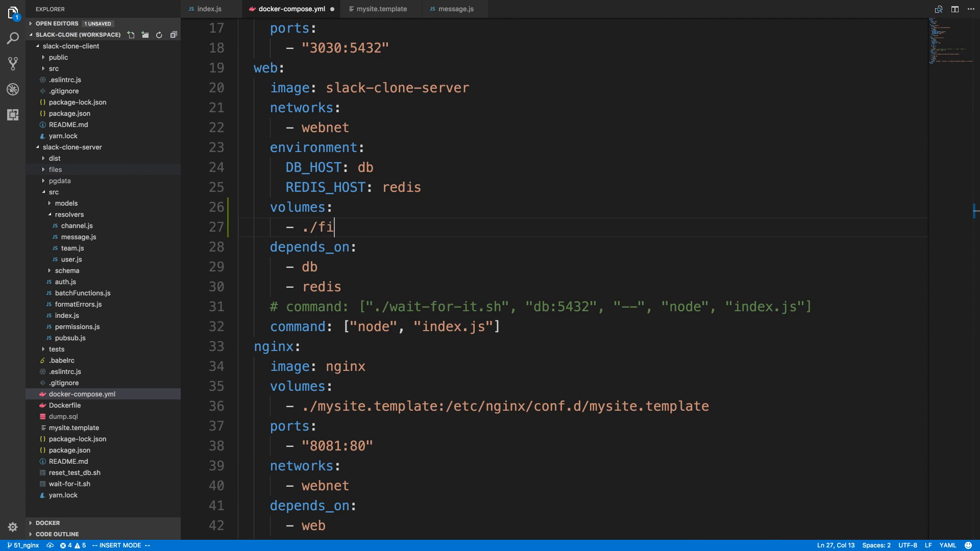
pyautogui.write('les:')
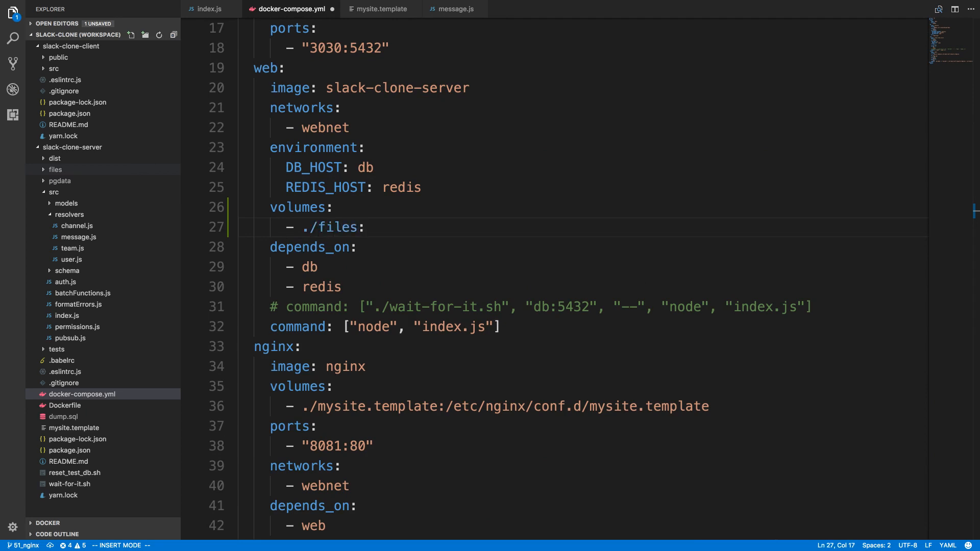
pyautogui.write(':/app/files')
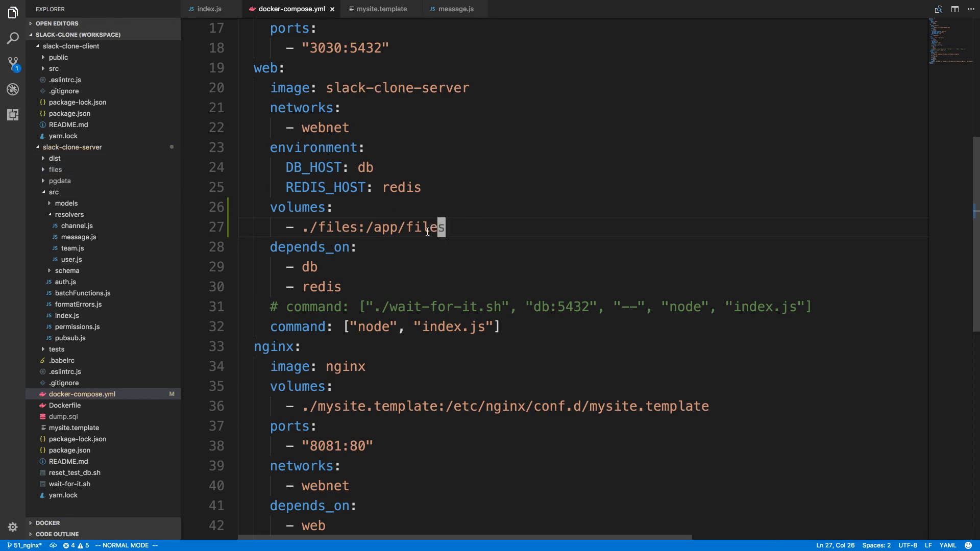
pyautogui.moveTo(373, 230)
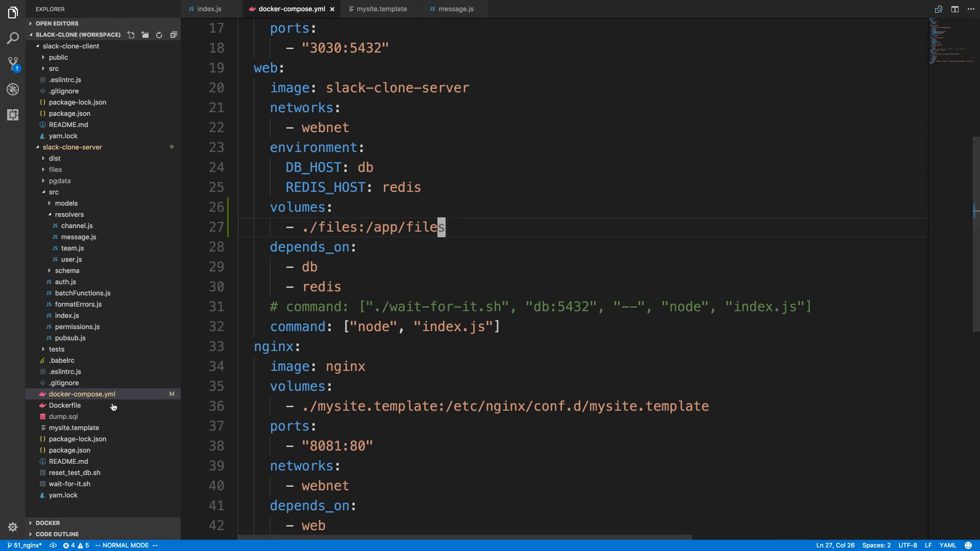
# Step: Check the Dockerfile's WORKDIR, then return to docker-compose.yml
pyautogui.click(64, 405)
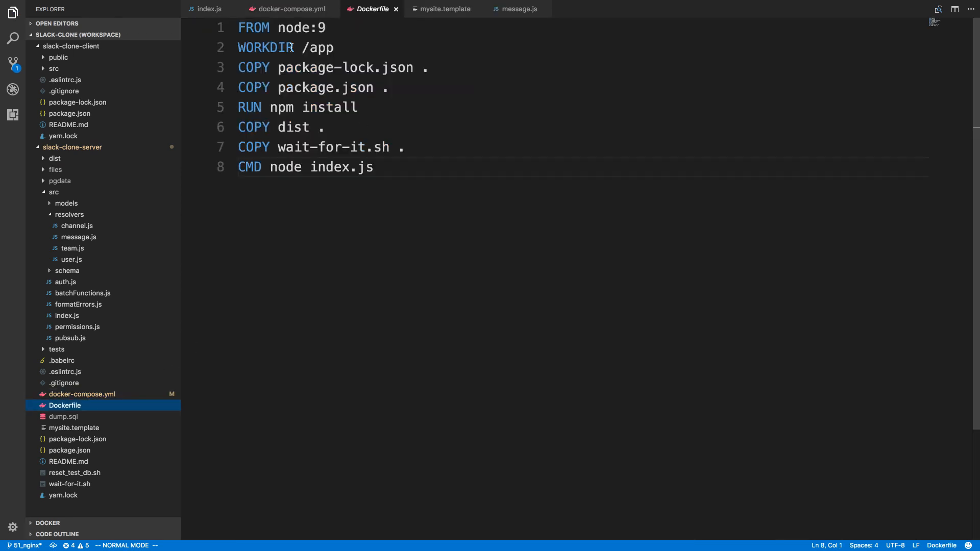
pyautogui.click(288, 8)
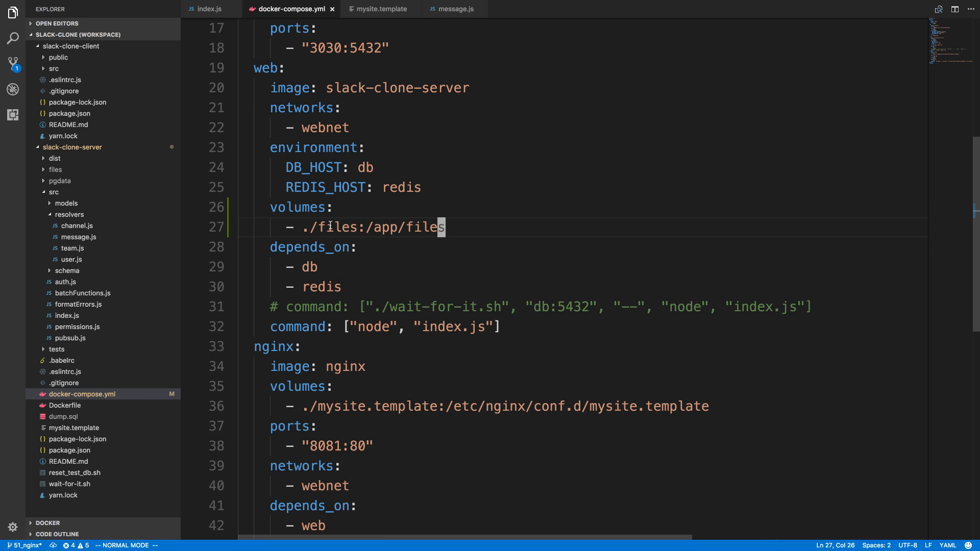
pyautogui.moveTo(547, 230)
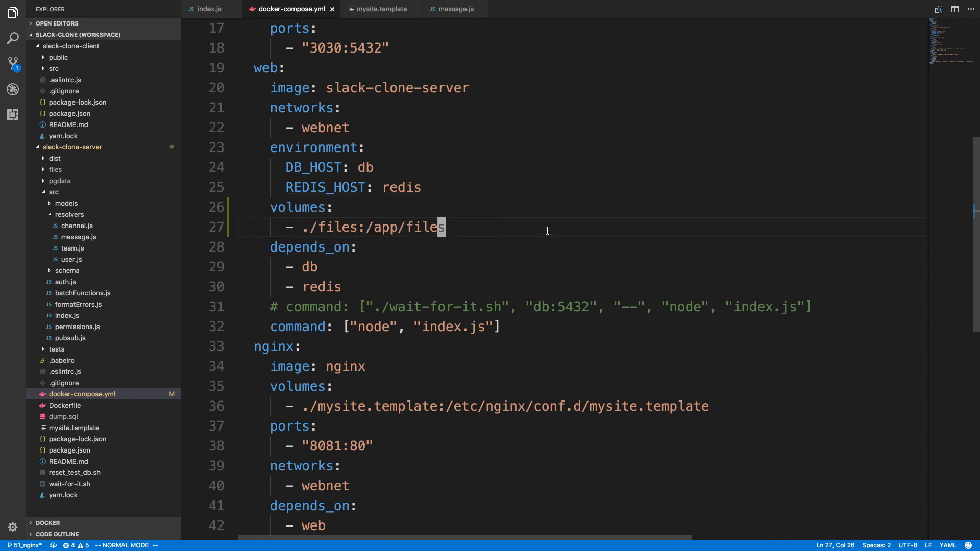
pyautogui.scroll(-3)
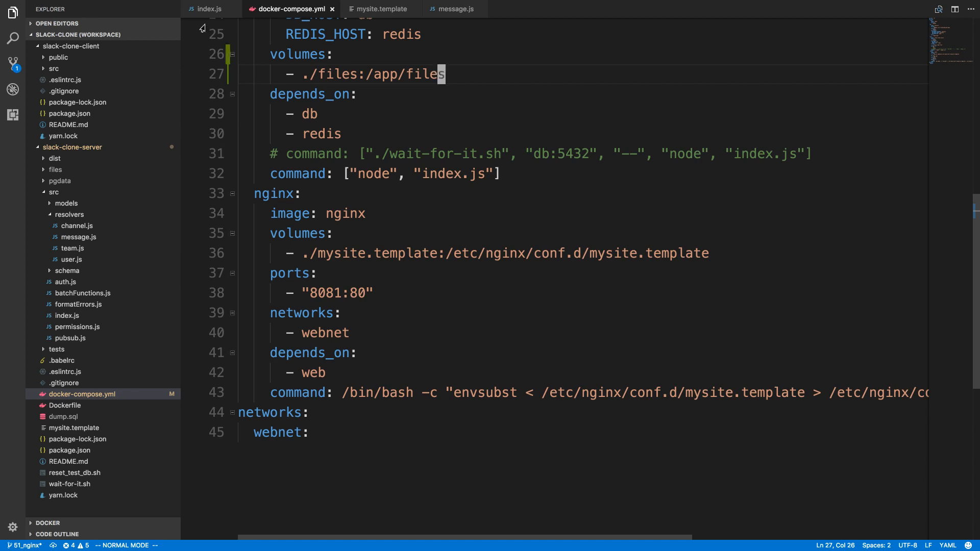
pyautogui.click(209, 9)
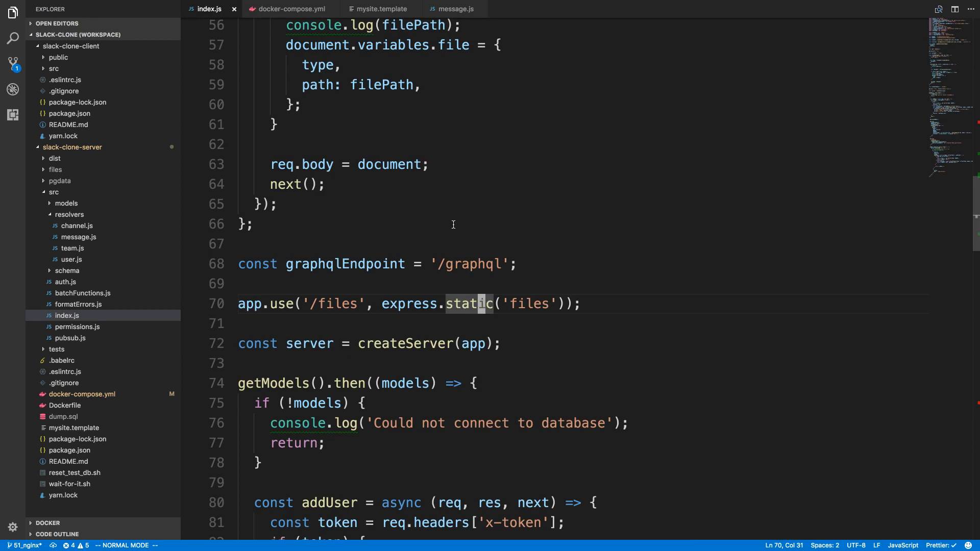
pyautogui.click(289, 9)
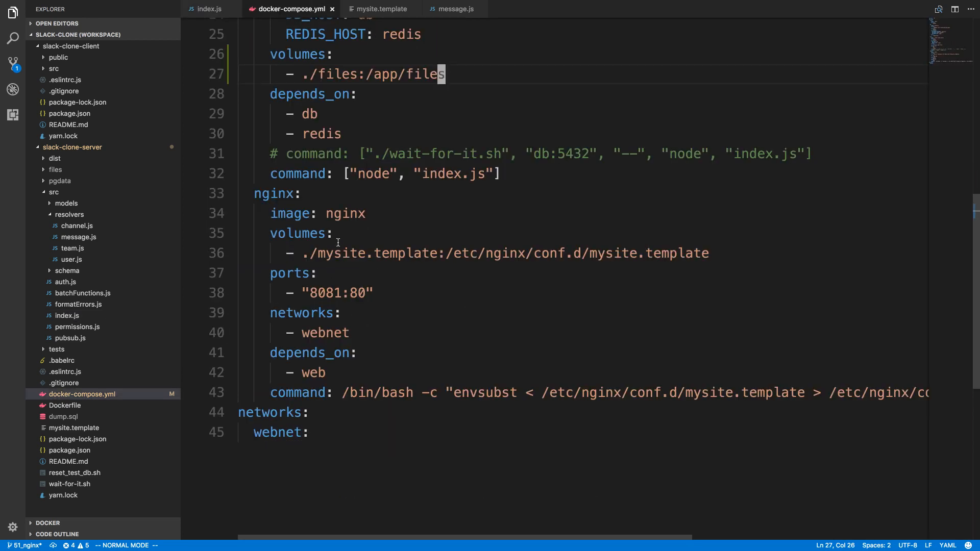
pyautogui.click(298, 233)
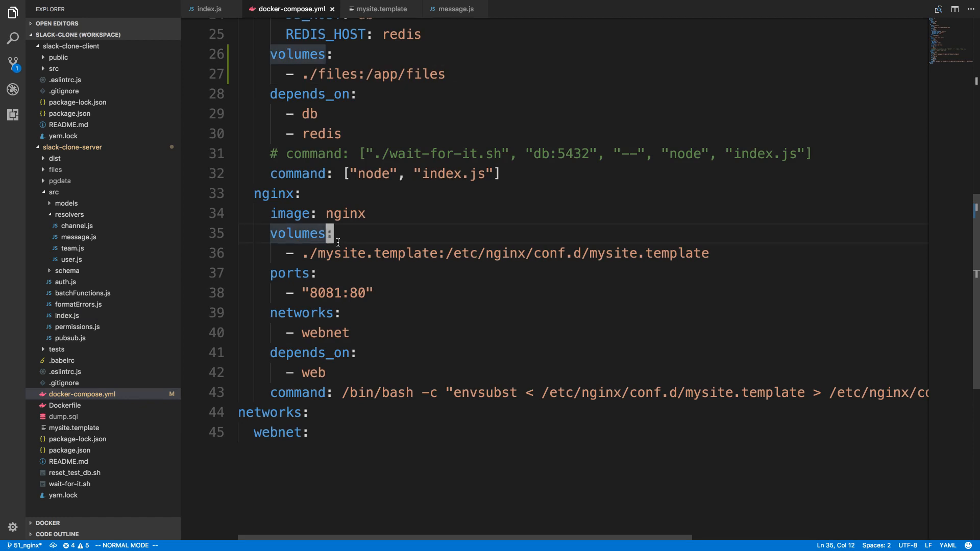
pyautogui.moveTo(379, 8)
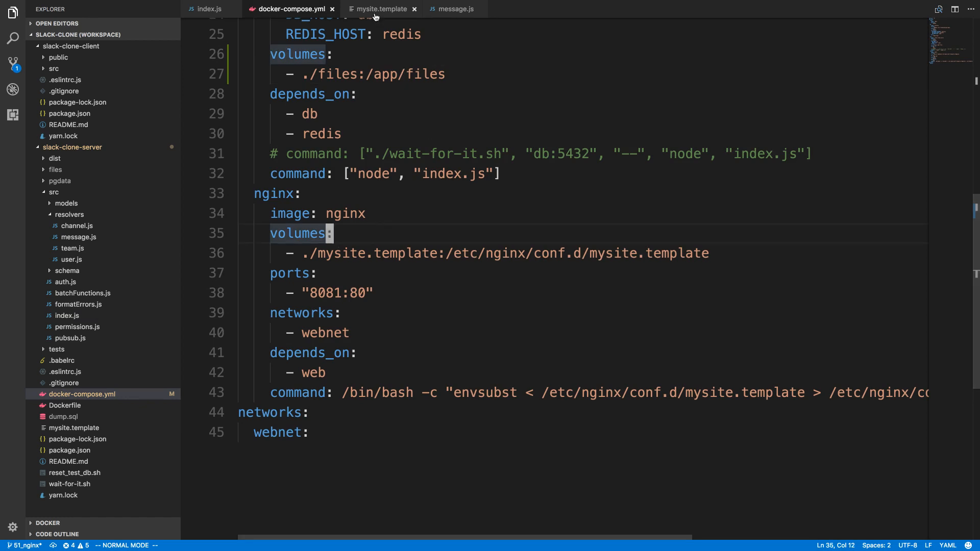
# Step: Start a location /files { block above the root location in mysite.template
pyautogui.click(381, 9)
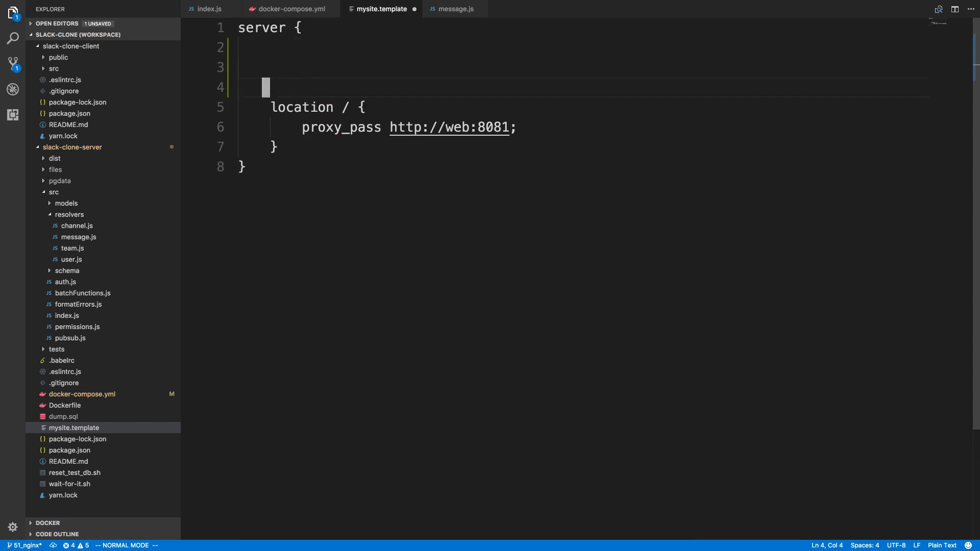
pyautogui.press('i')
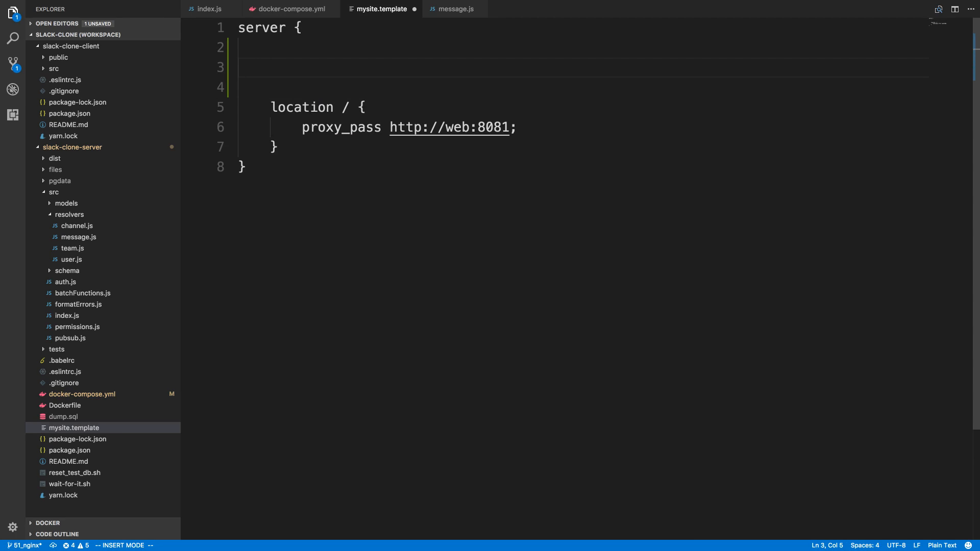
pyautogui.write('location')
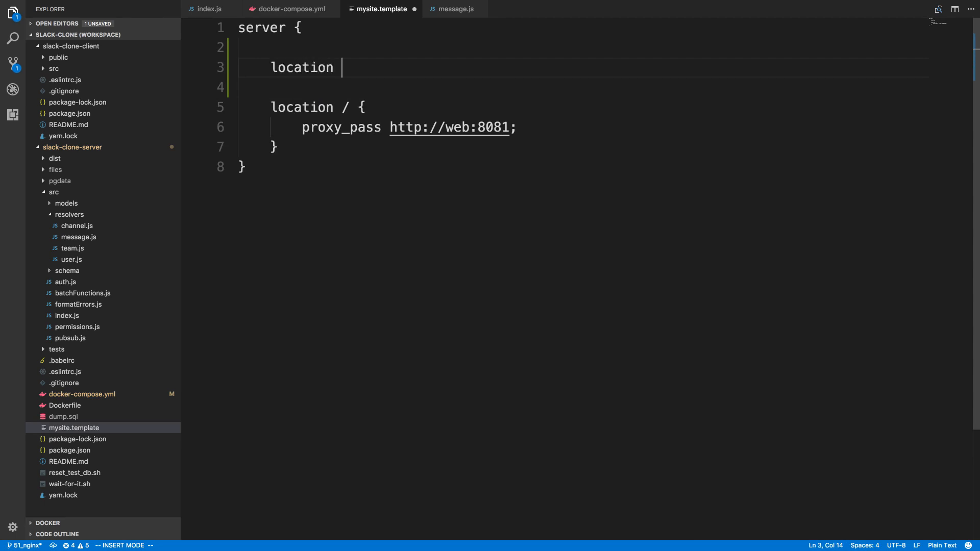
pyautogui.write('/files {')
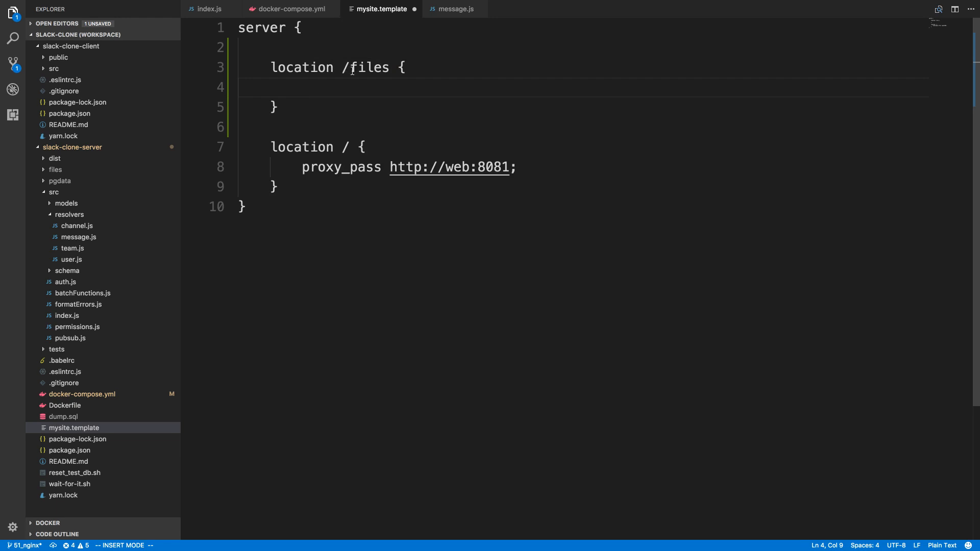
pyautogui.click(209, 8)
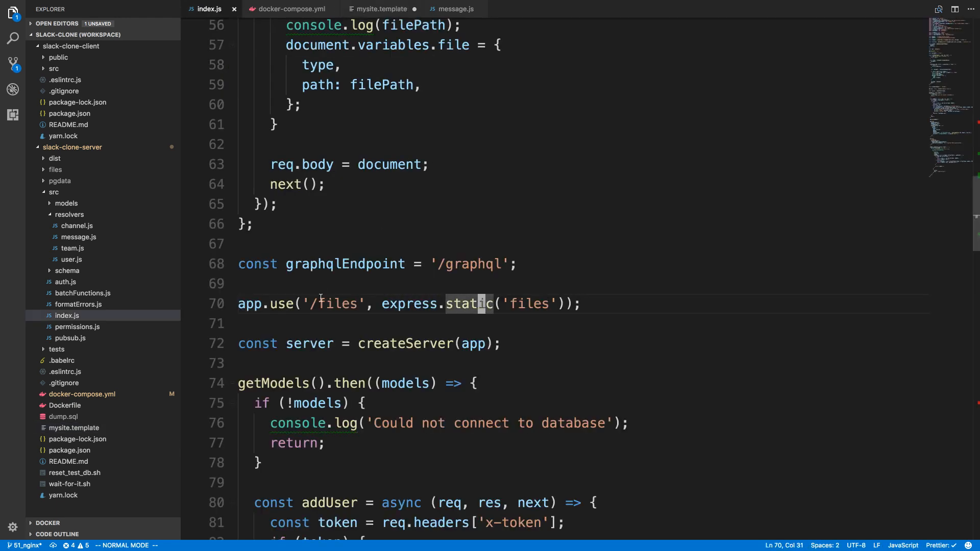
pyautogui.click(380, 9)
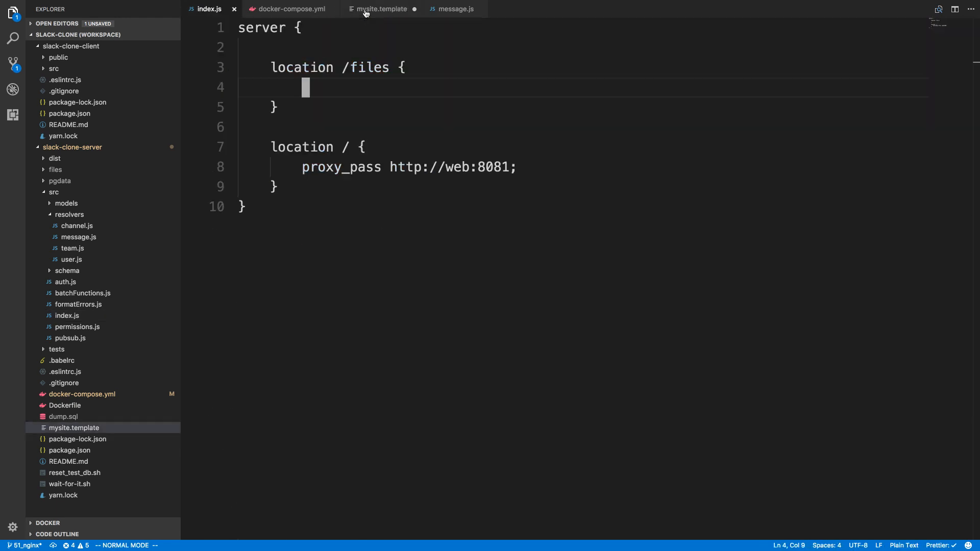
# Step: Add alias /files/; inside the /files location and double-check the path
pyautogui.write('alias')
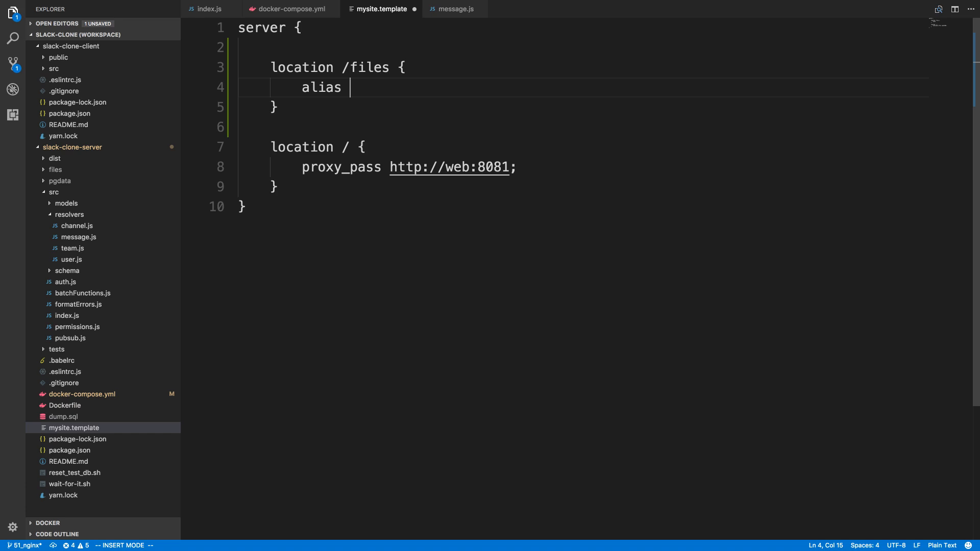
pyautogui.write('/fi')
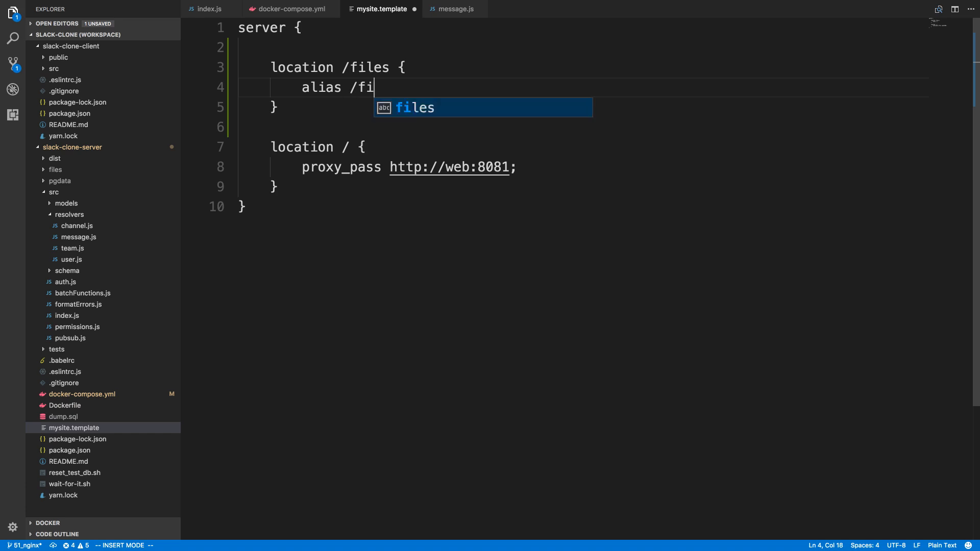
pyautogui.write('les/;')
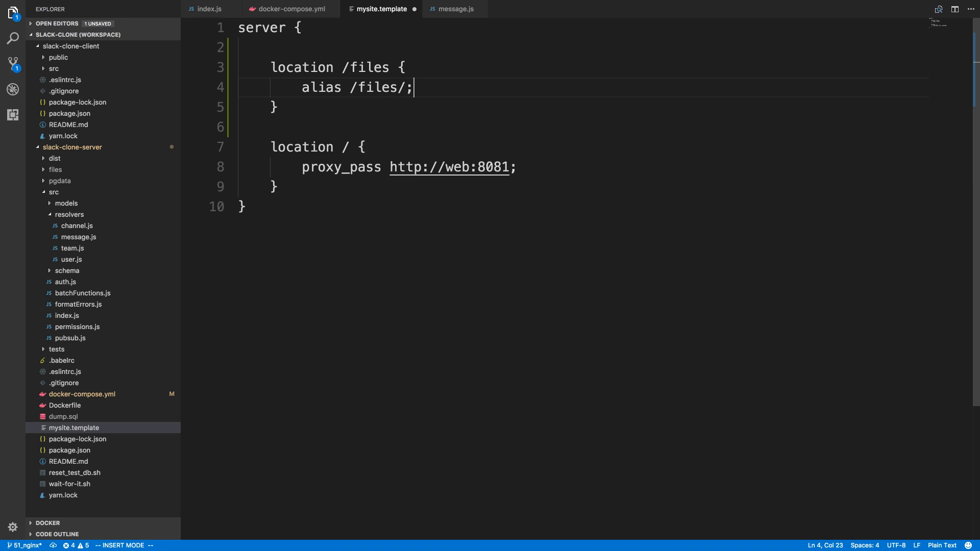
pyautogui.click(358, 87)
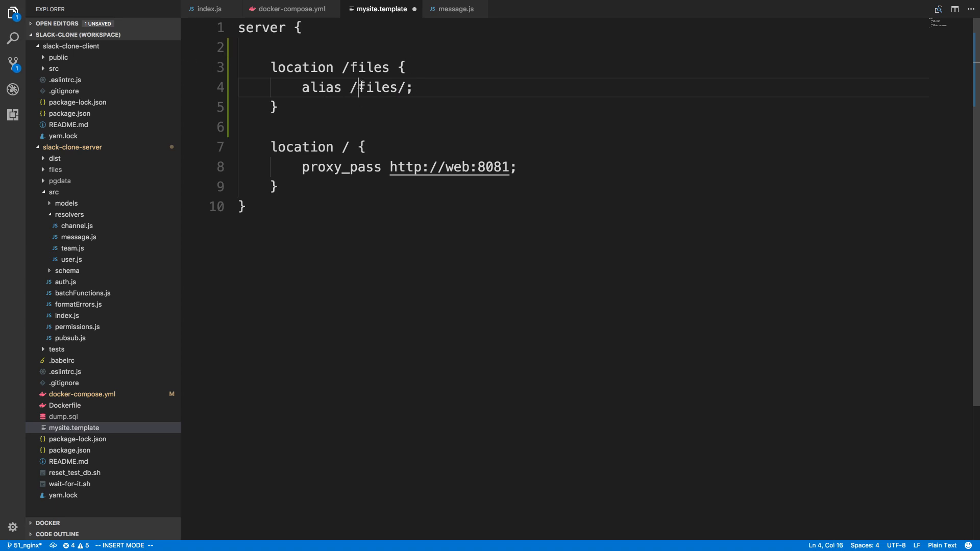
pyautogui.doubleClick(377, 87)
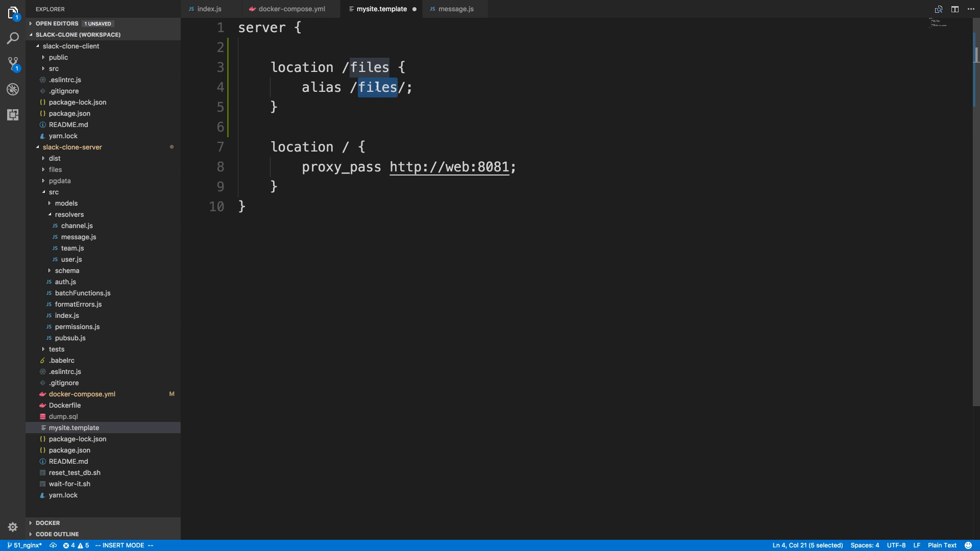
pyautogui.click(290, 9)
pyautogui.write('-')
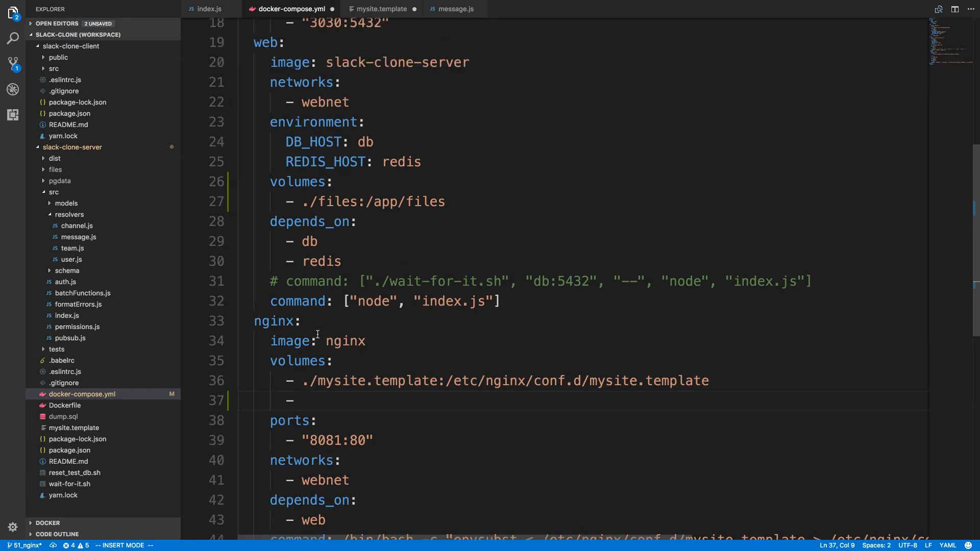
# Step: Mount ./files:/files as an nginx volume in docker-compose.yml
pyautogui.write('./')
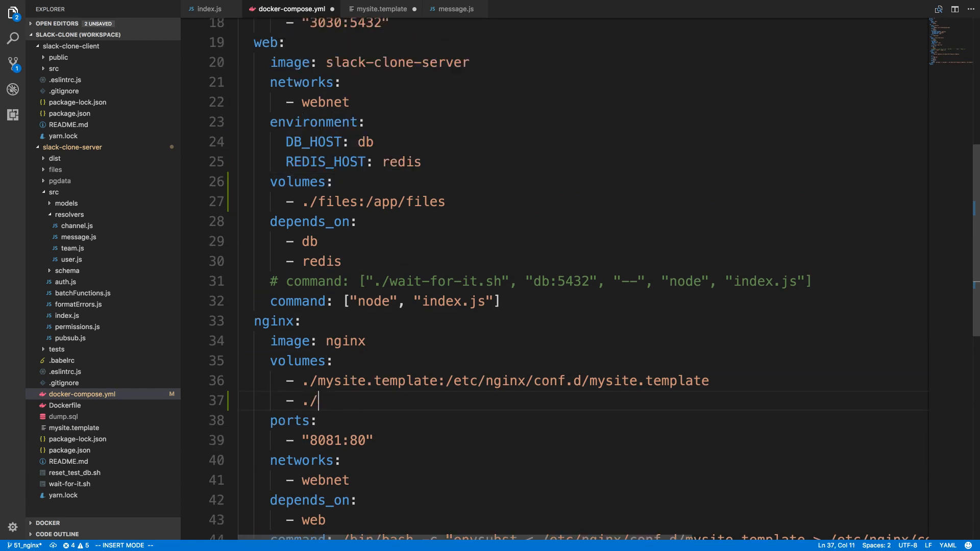
pyautogui.write('files:/files')
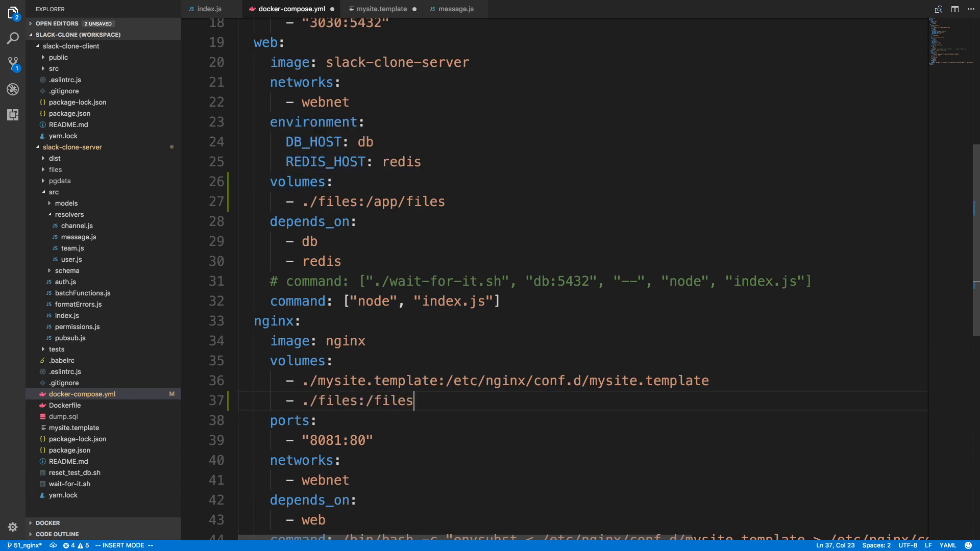
pyautogui.press('Escape')
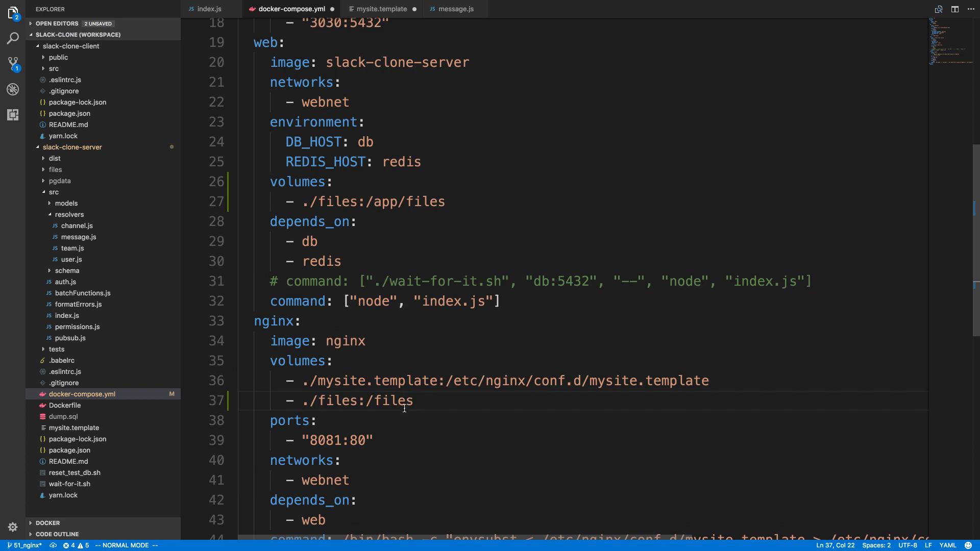
pyautogui.moveTo(334, 212)
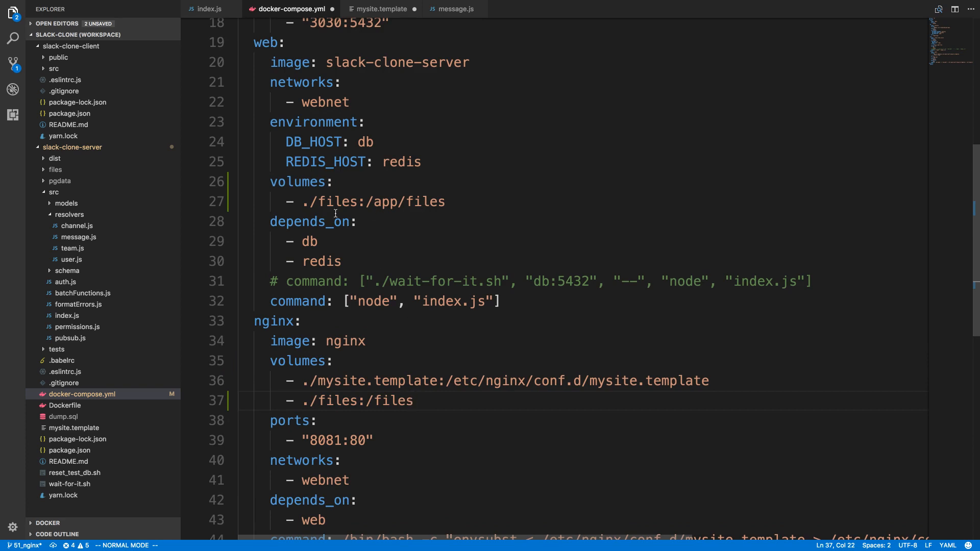
pyautogui.click(335, 400)
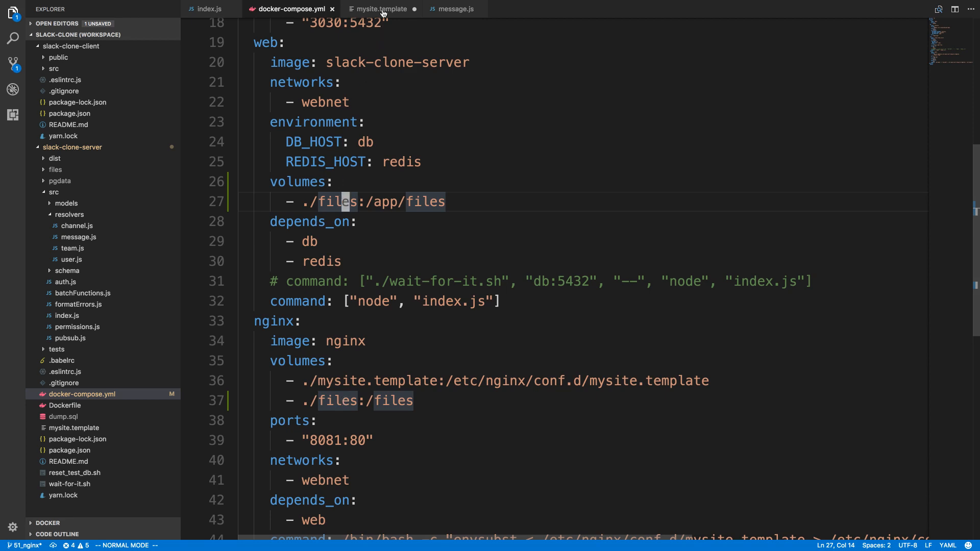
pyautogui.click(381, 9)
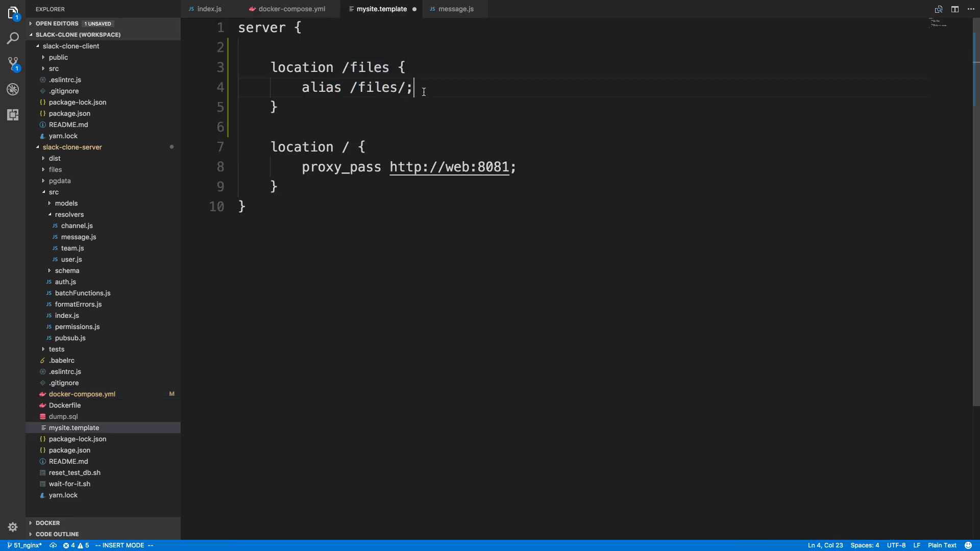
# Step: Add gzip_static on, expires max and Cache-Control private to the /files location, then save
pyautogui.write('g')
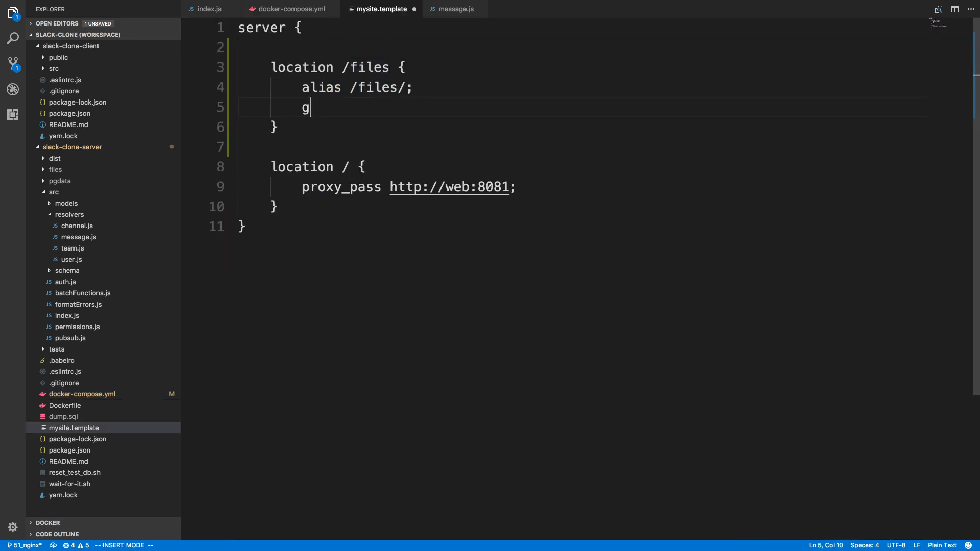
pyautogui.write('zip_sta')
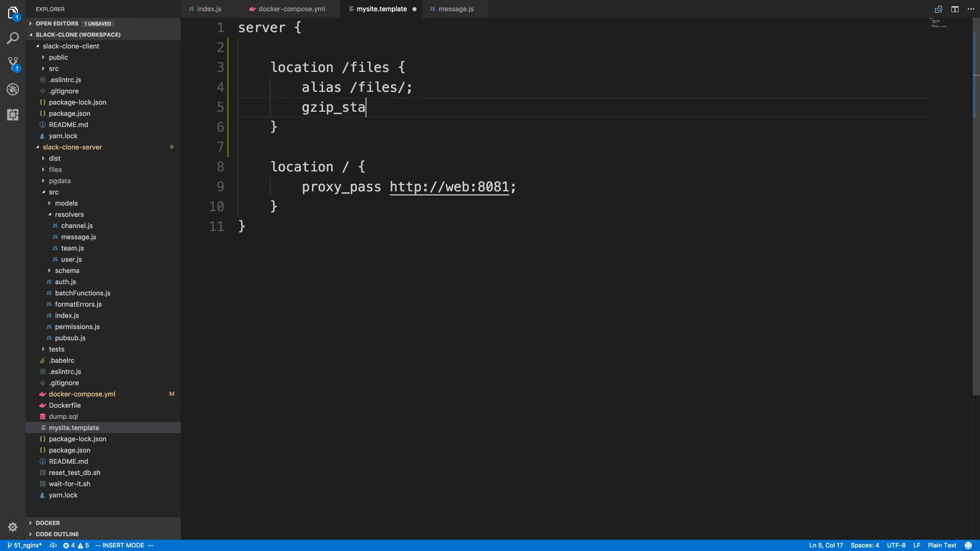
pyautogui.write('tic on;')
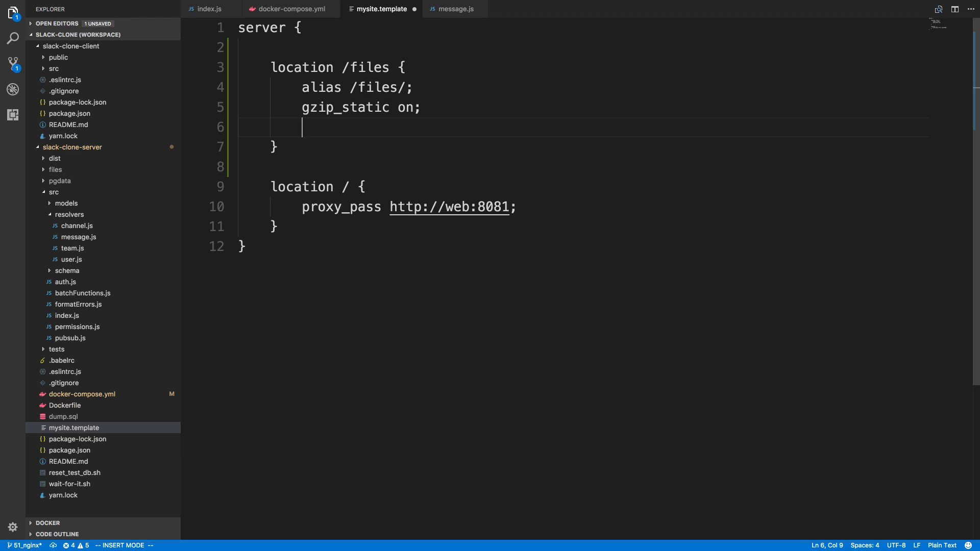
pyautogui.write('expires')
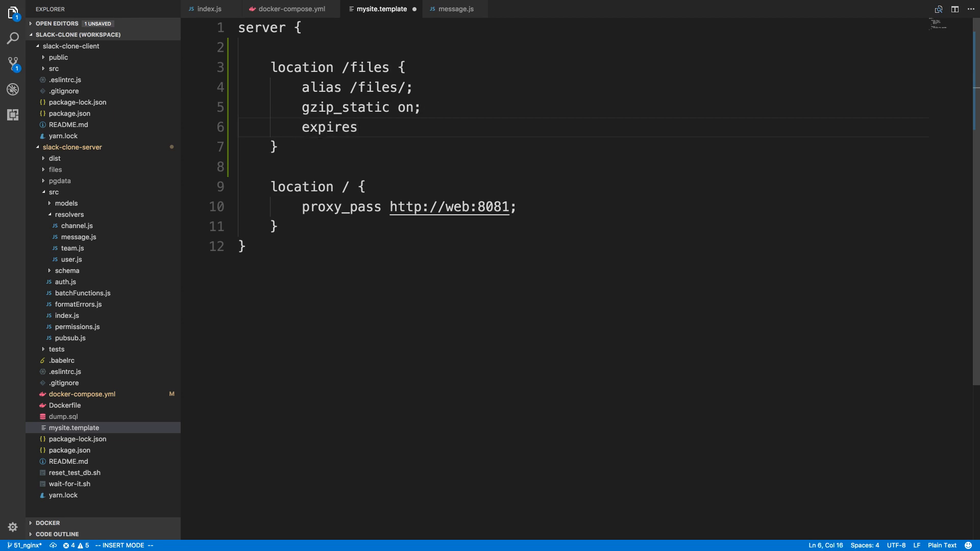
pyautogui.write('max;')
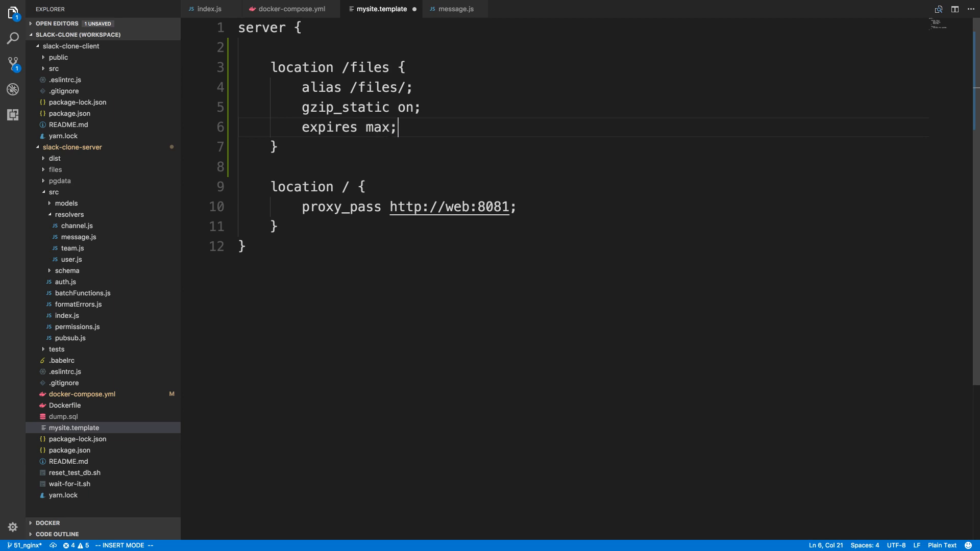
pyautogui.write('add')
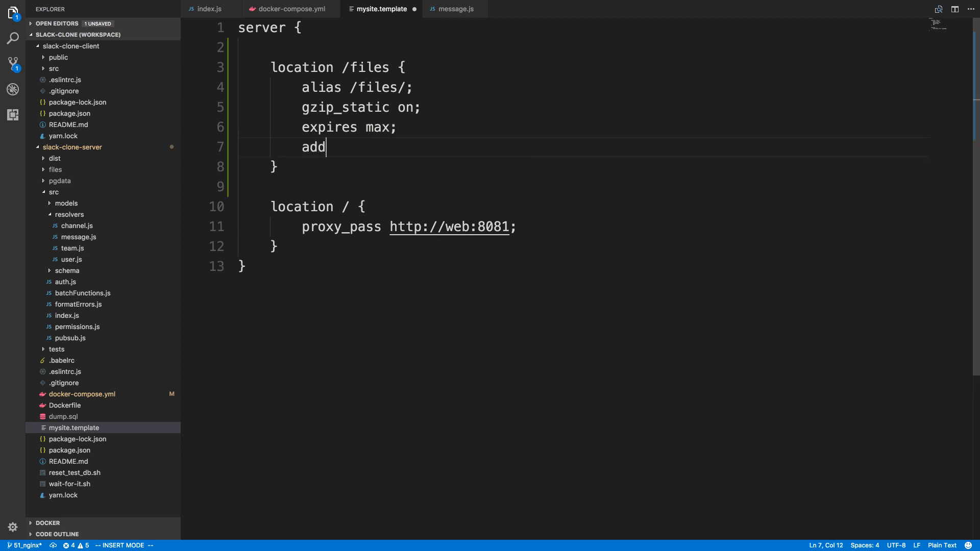
pyautogui.write('_header')
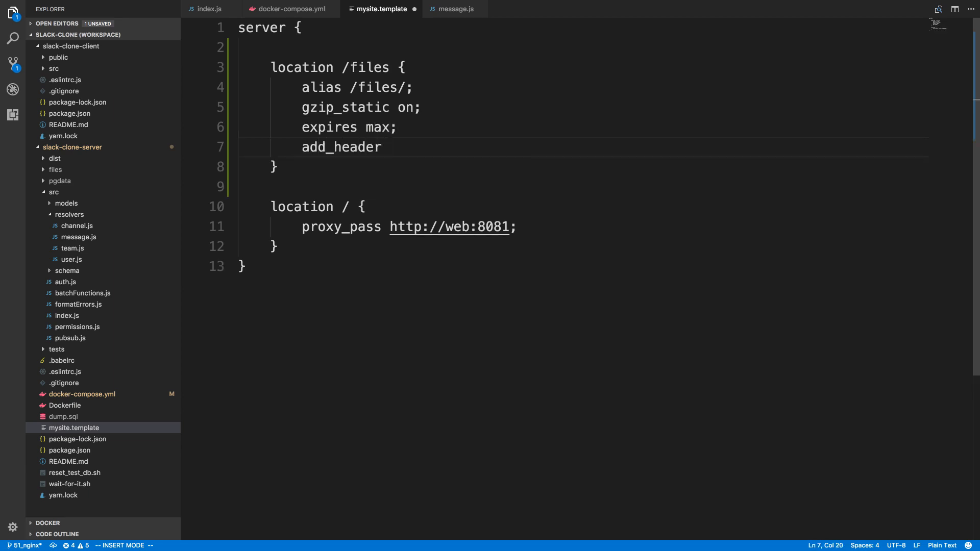
pyautogui.write('Cache-C')
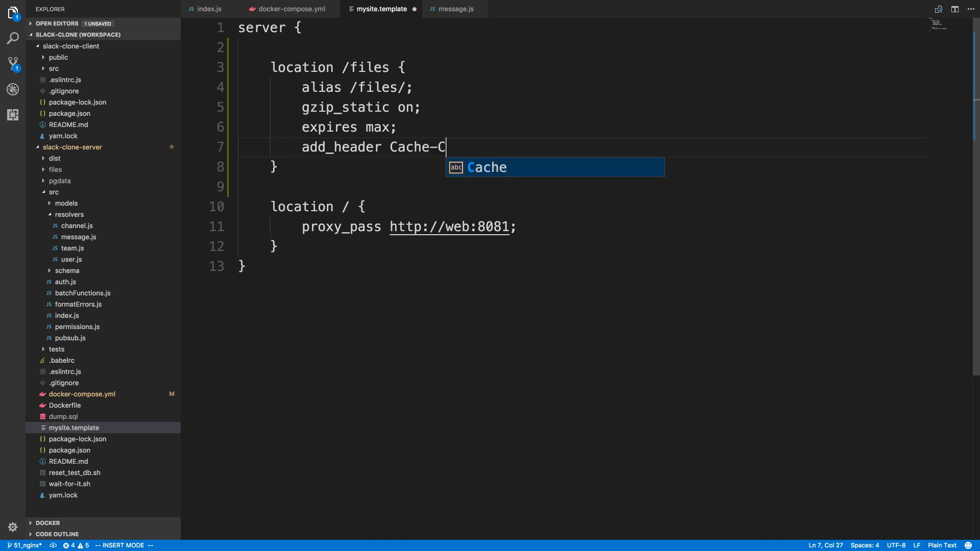
pyautogui.write('ontrol')
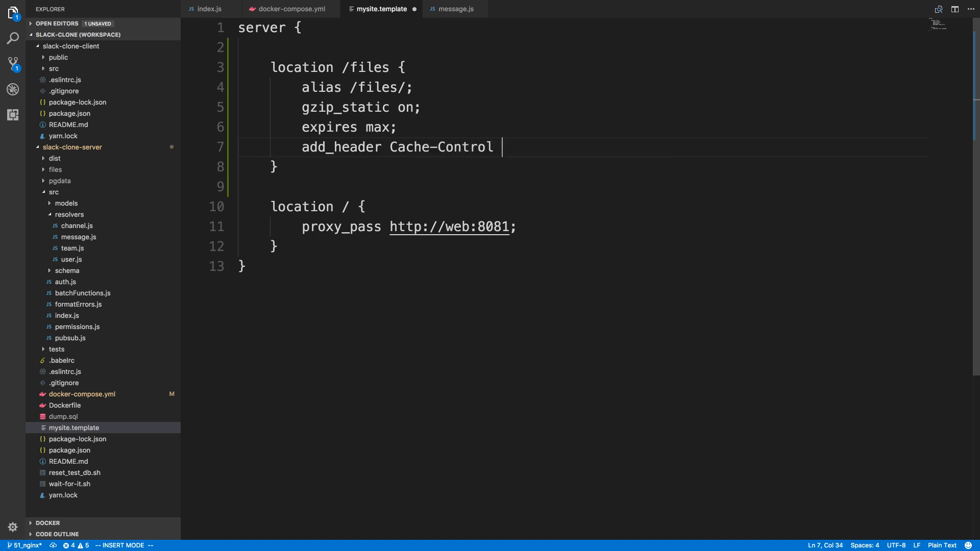
pyautogui.write('public')
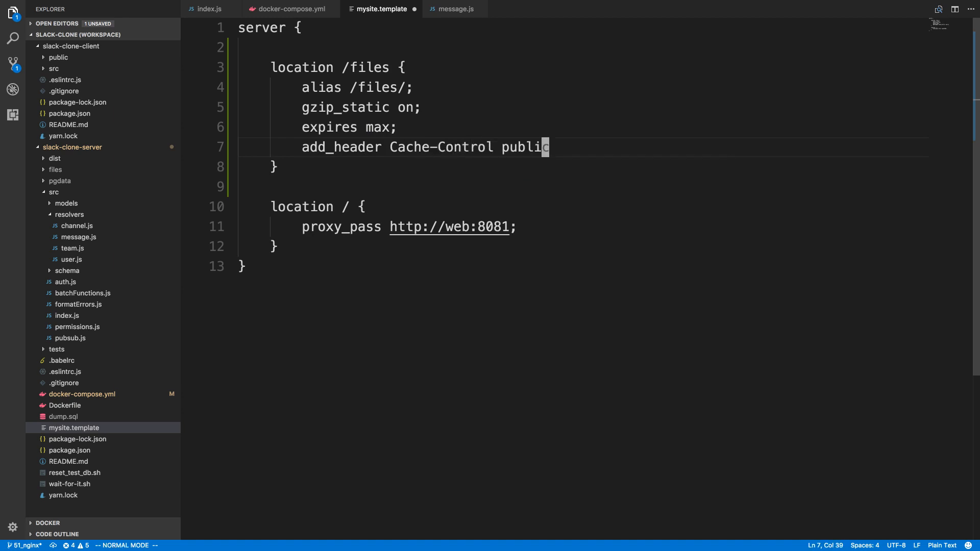
pyautogui.write('private;')
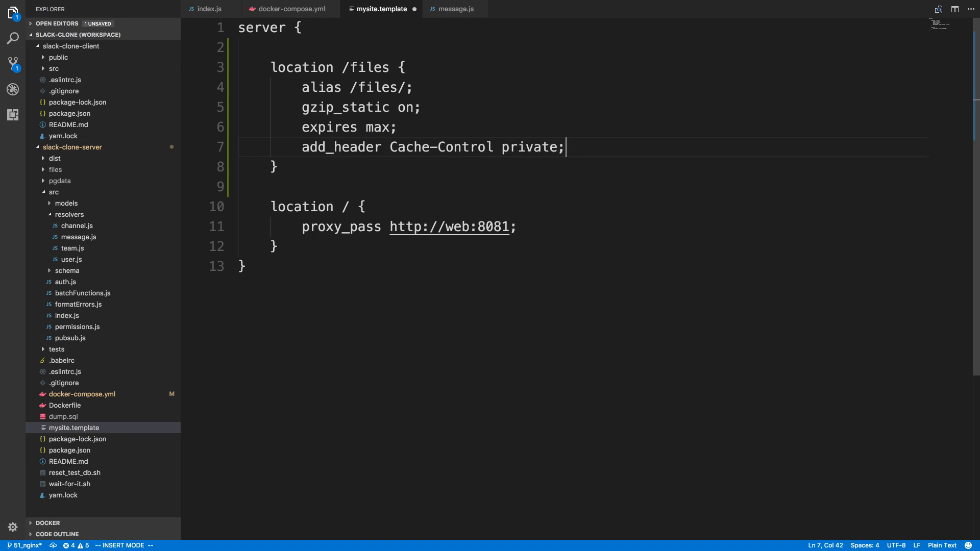
pyautogui.press('Escape')
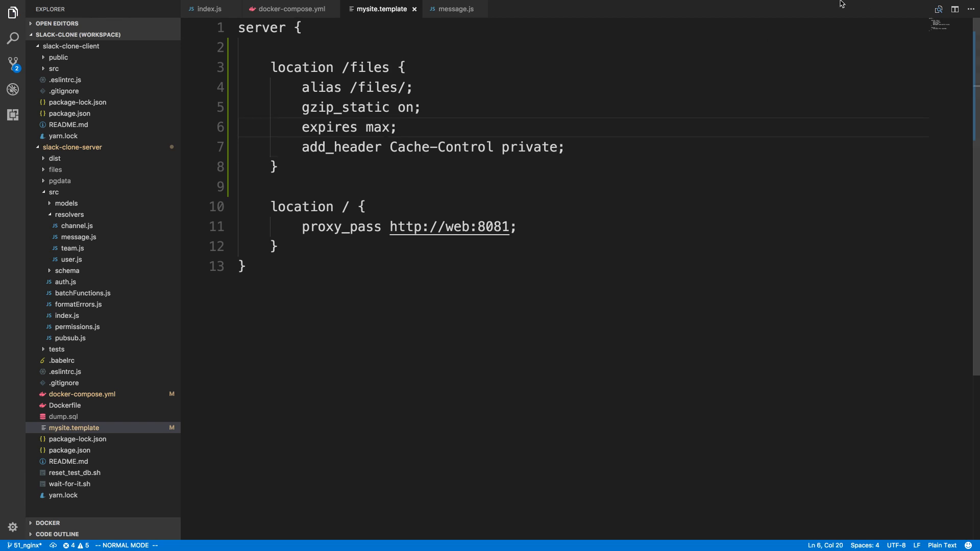
pyautogui.doubleClick(379, 127)
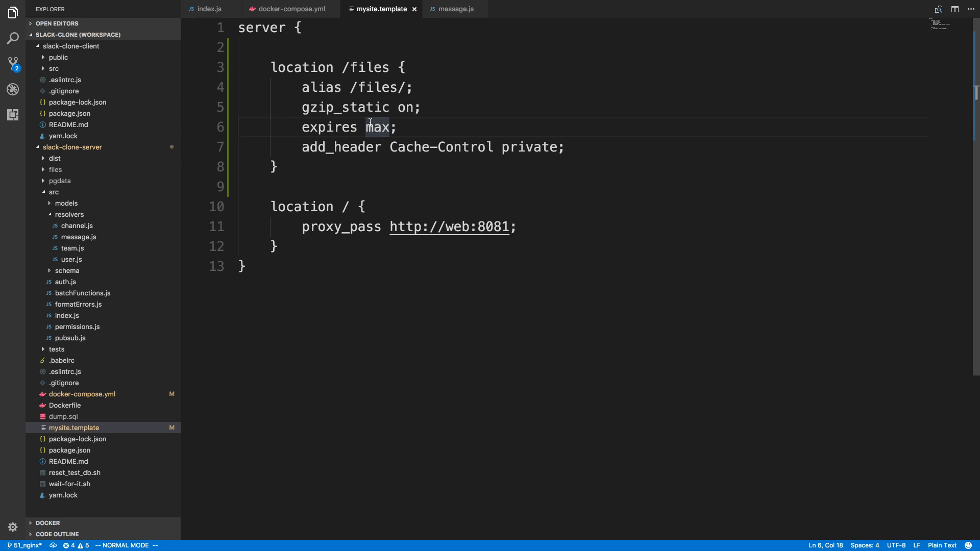
pyautogui.write('1d')
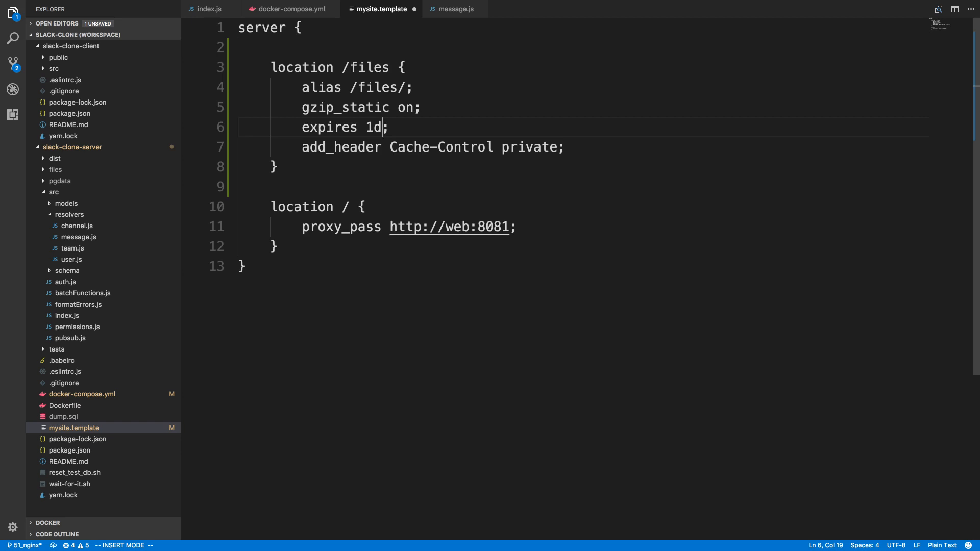
pyautogui.press('BackSpace')
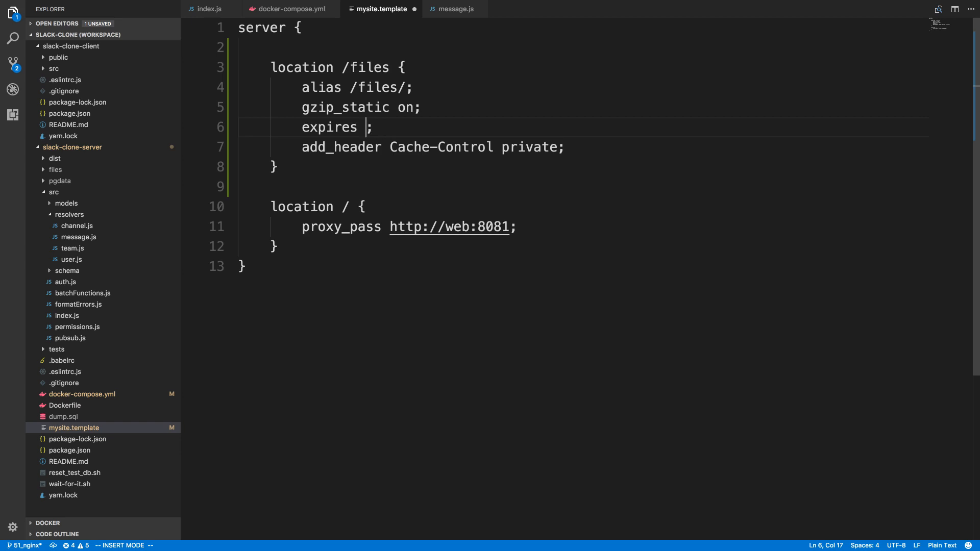
pyautogui.write('max')
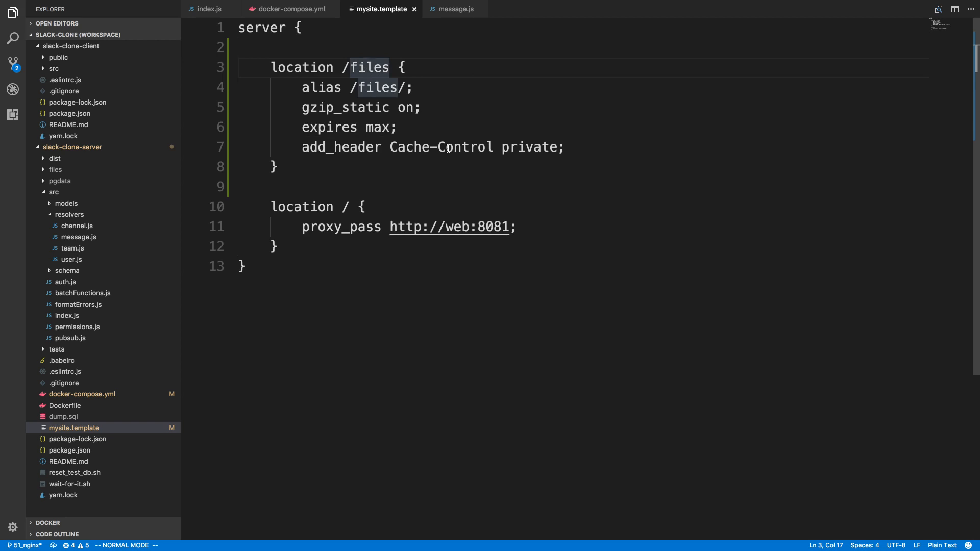
pyautogui.moveTo(481, 204)
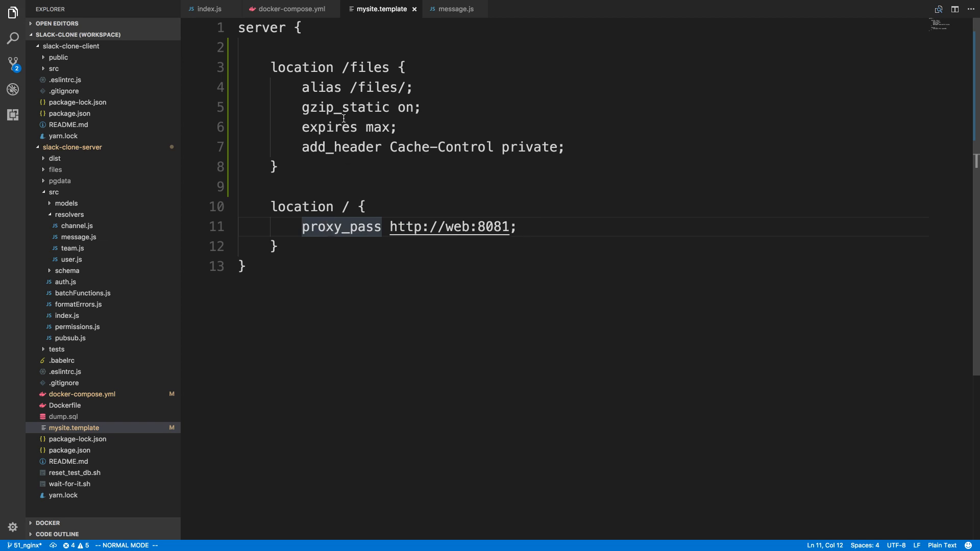
pyautogui.click(210, 8)
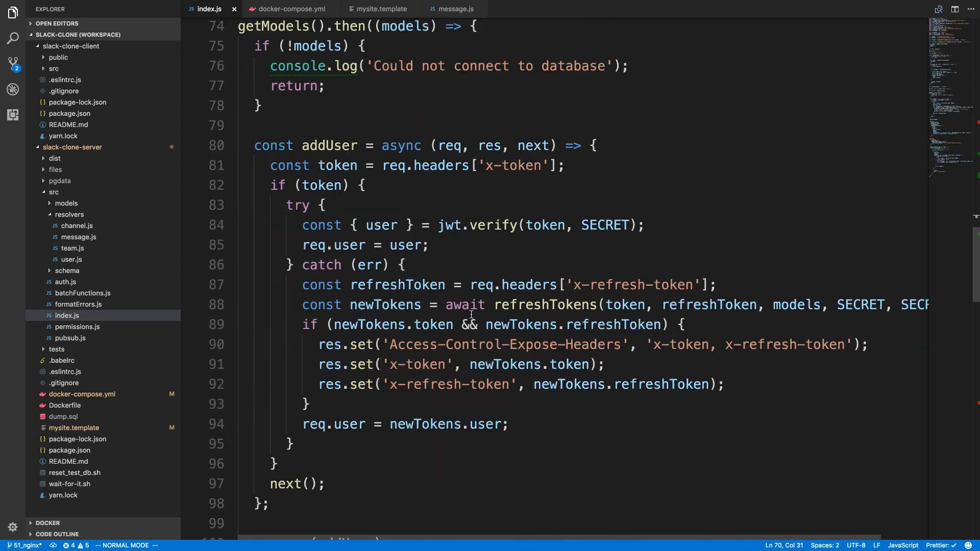
pyautogui.scroll(-3)
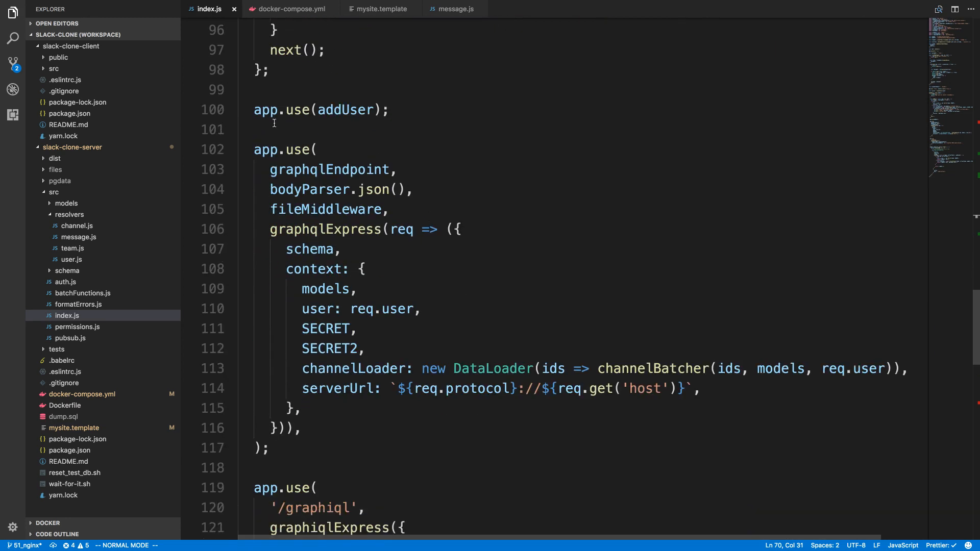
pyautogui.scroll(-3)
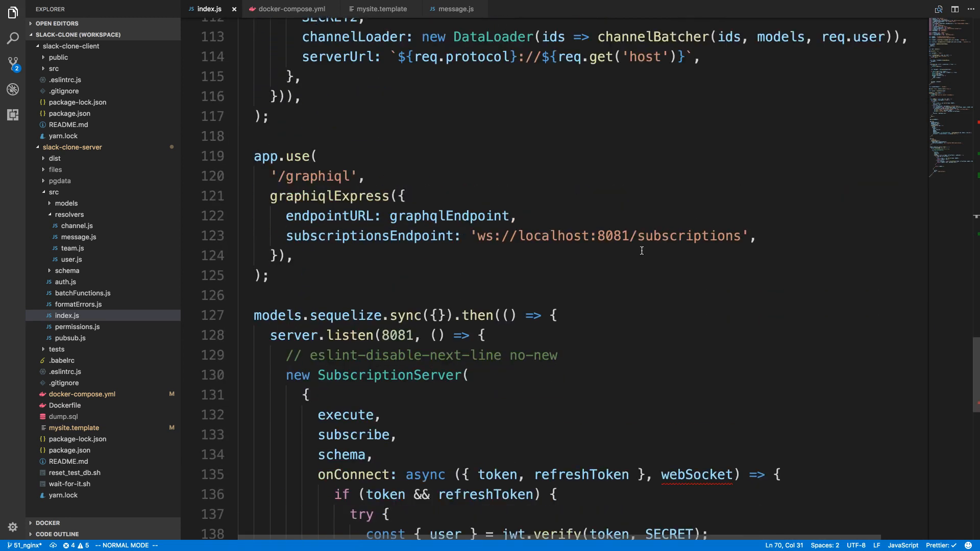
pyautogui.moveTo(394, 41)
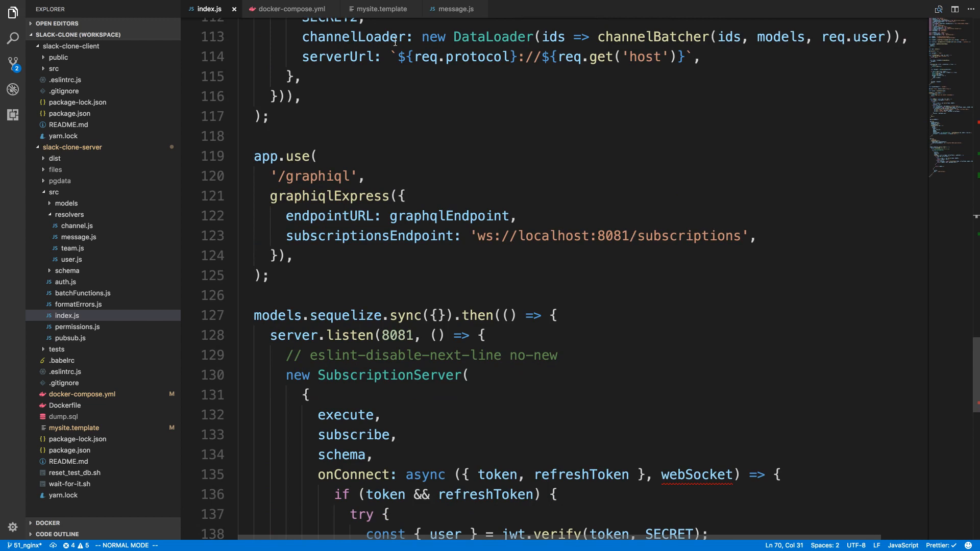
pyautogui.click(378, 9)
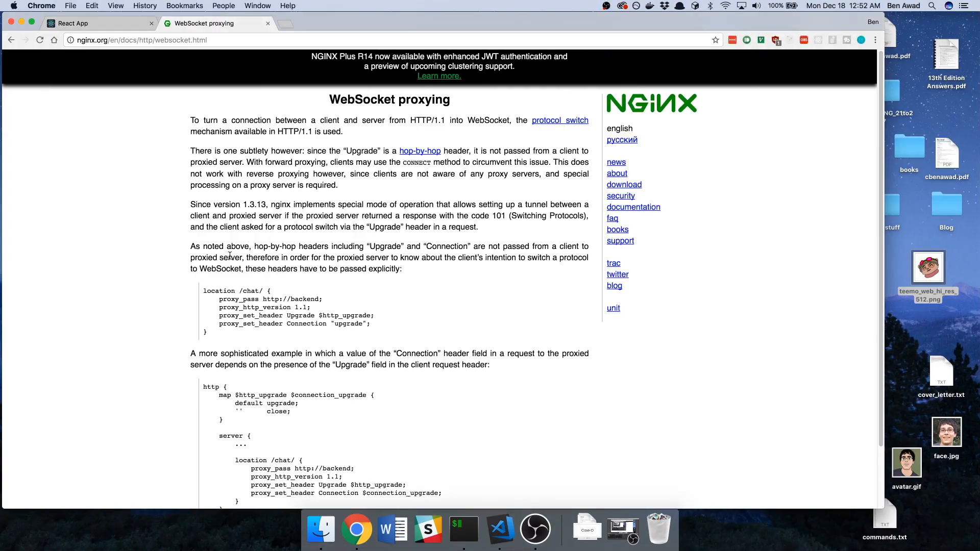
pyautogui.moveTo(302, 219)
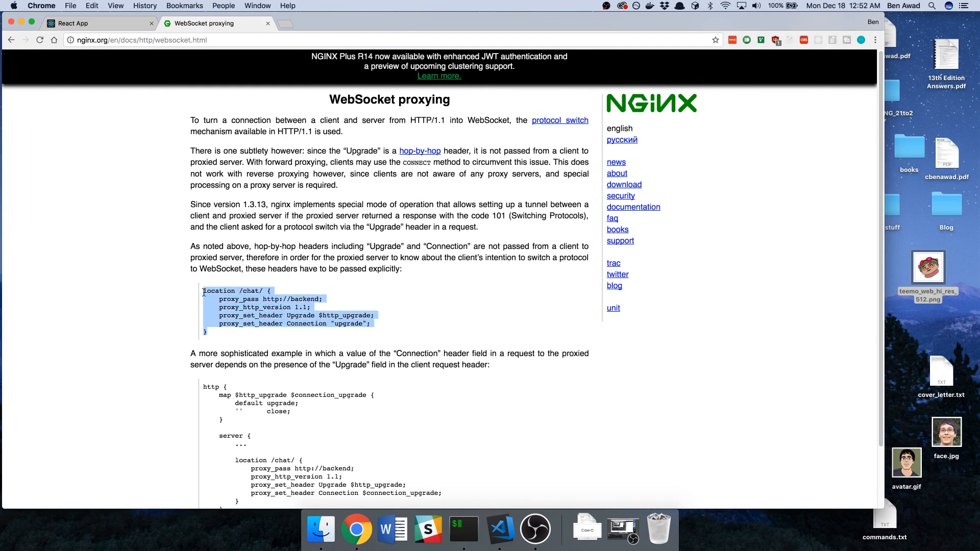
# Step: Return to the code editor with the nginx /chat/ websocket block copied
pyautogui.click(499, 530)
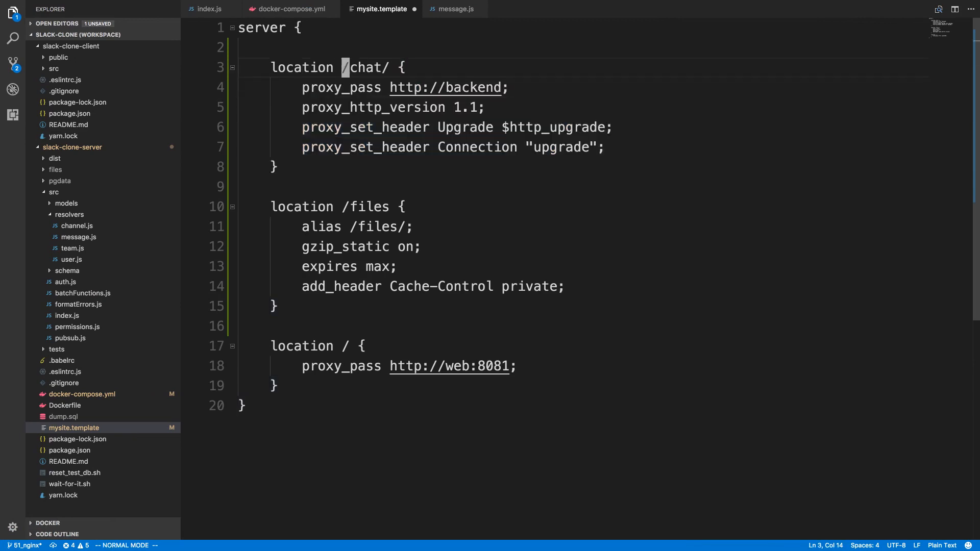
pyautogui.write('subscriptionsj')
pyautogui.click(582, 88)
pyautogui.write('web:')
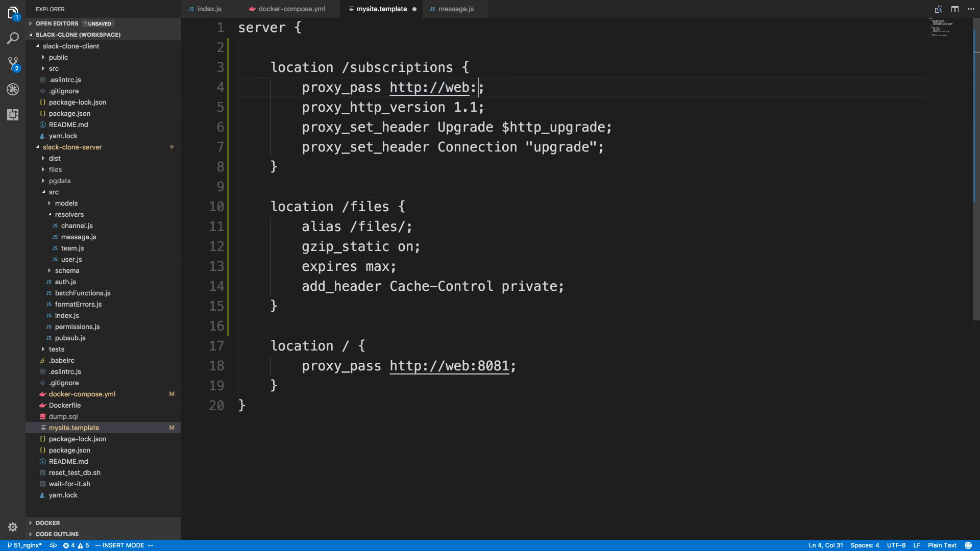
pyautogui.write('8081/')
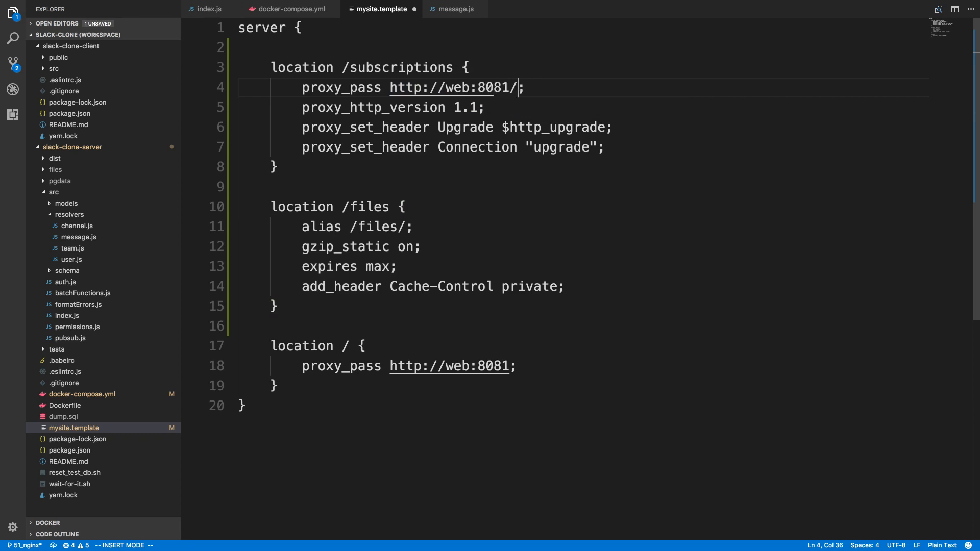
pyautogui.write('subscriptions')
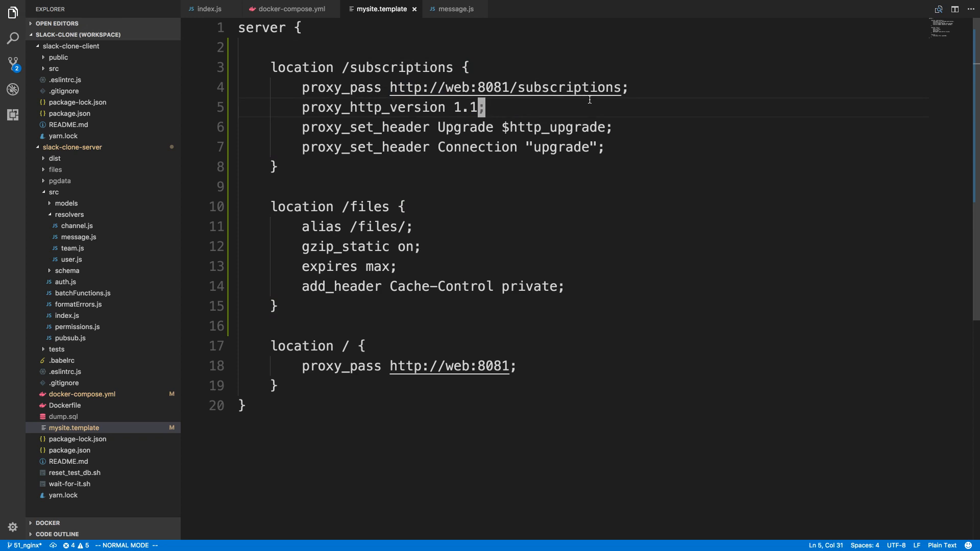
pyautogui.doubleClick(562, 147)
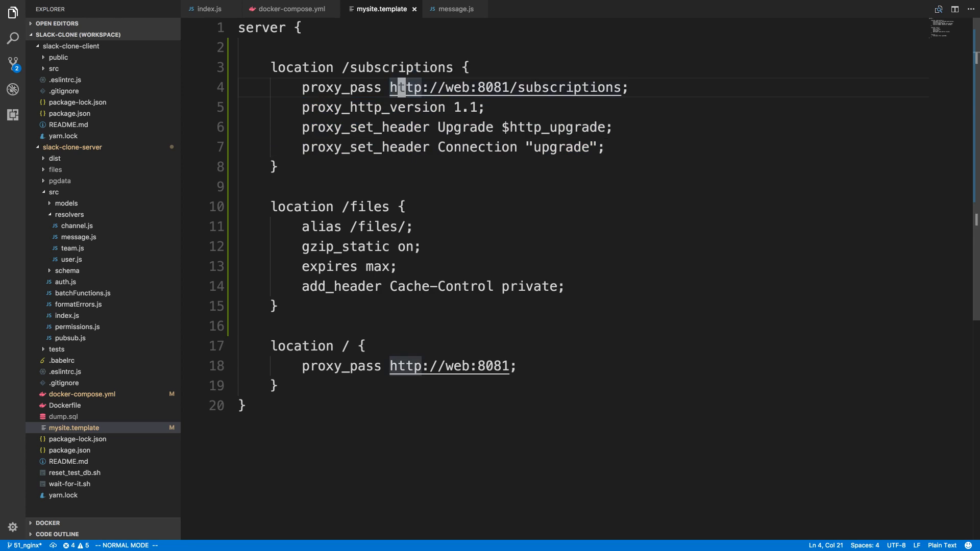
pyautogui.write('ws')
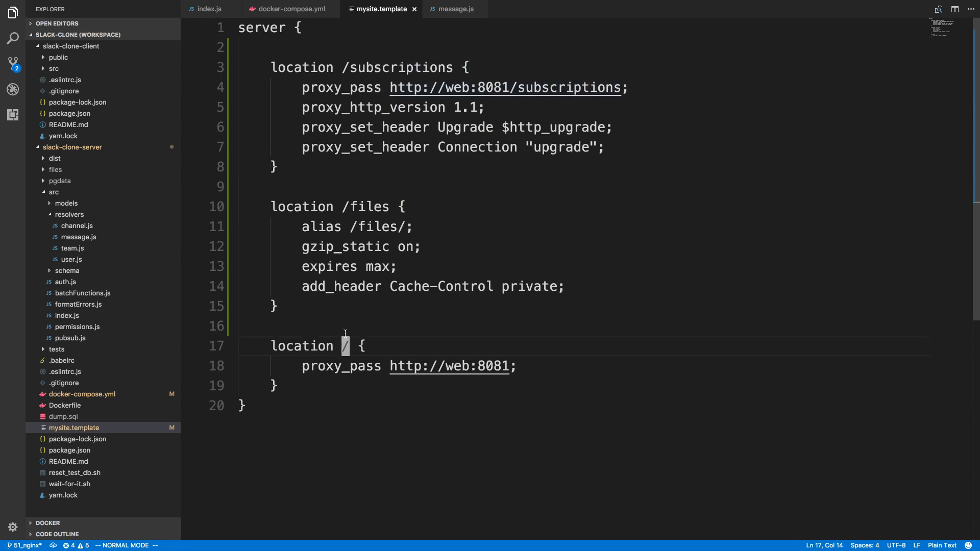
# Step: Rename mysite.template's root location to /graphql after checking index.js graphql routes
pyautogui.write('graphql')
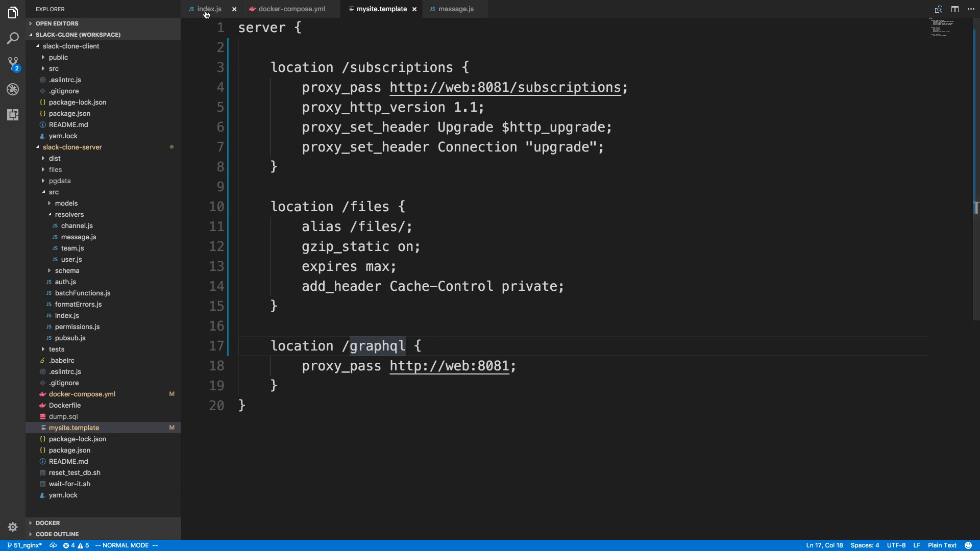
pyautogui.click(206, 8)
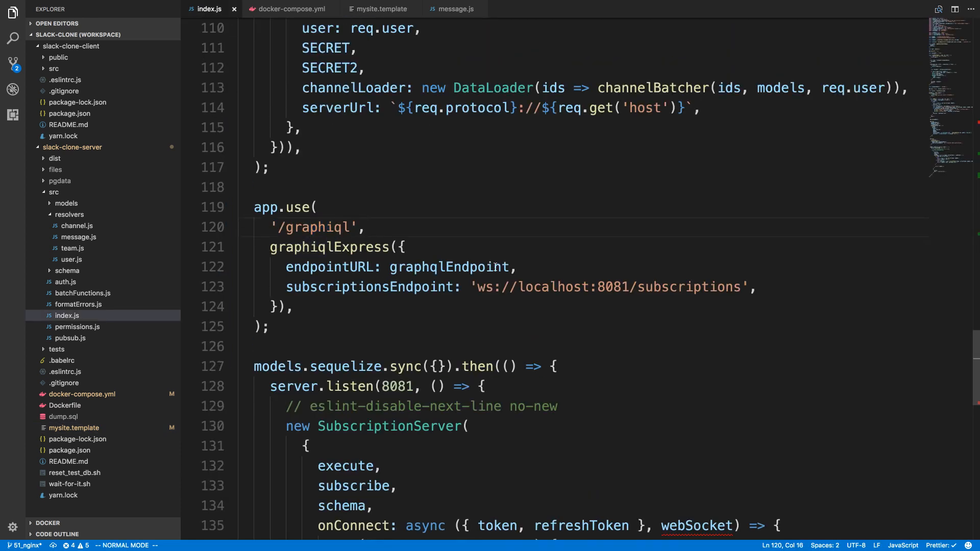
pyautogui.scroll(-3)
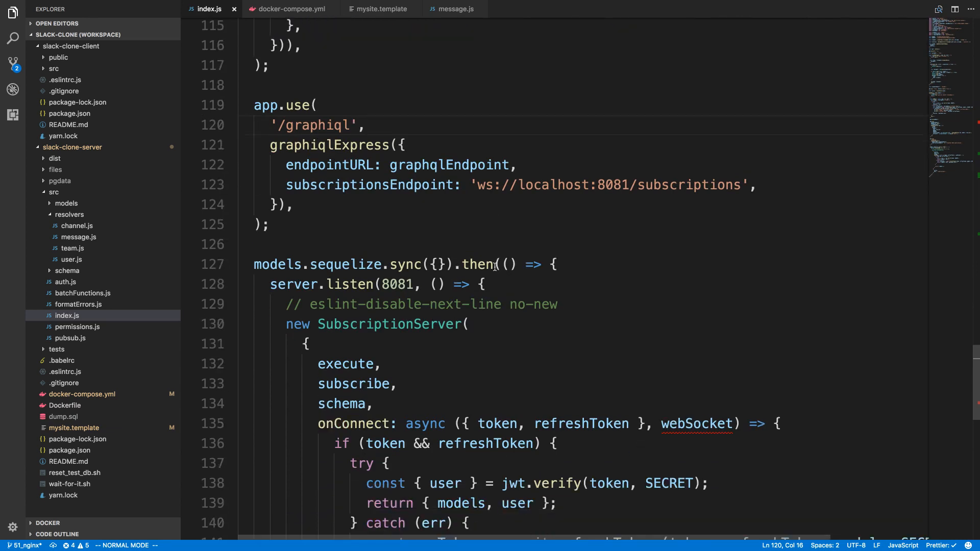
pyautogui.scroll(-3)
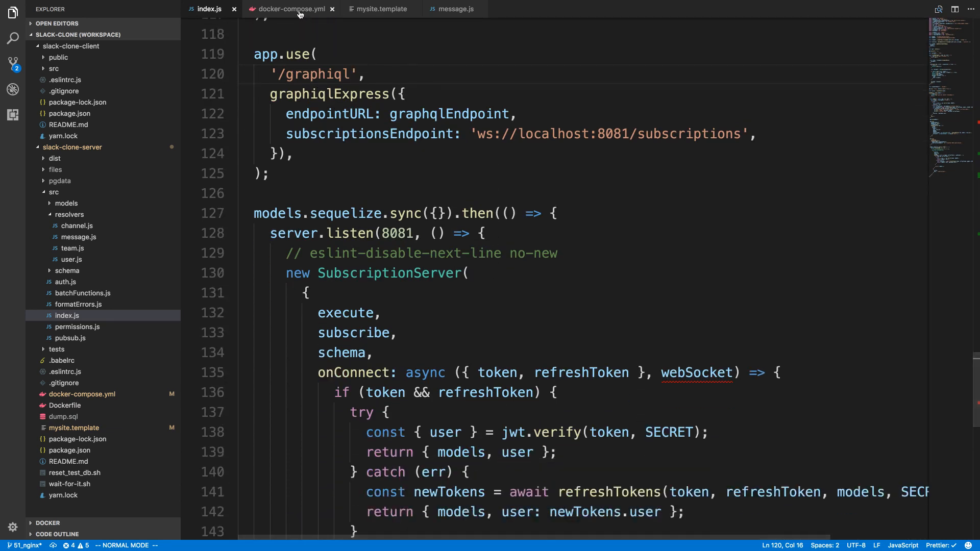
pyautogui.click(382, 9)
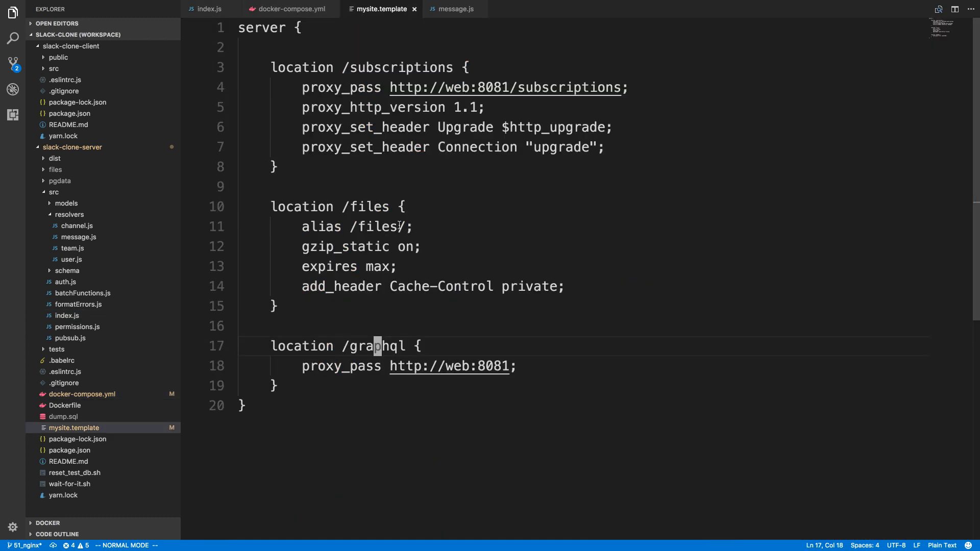
pyautogui.doubleClick(373, 346)
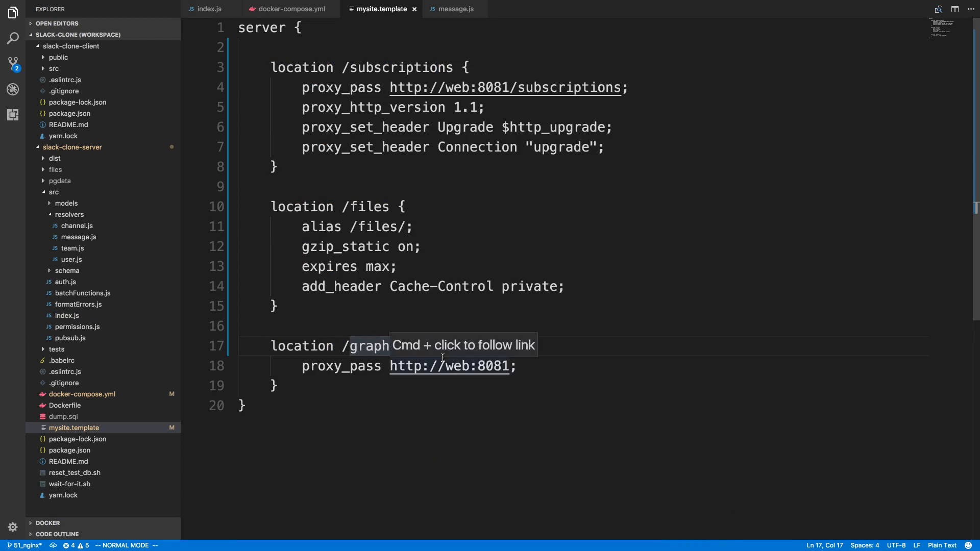
pyautogui.doubleClick(379, 345)
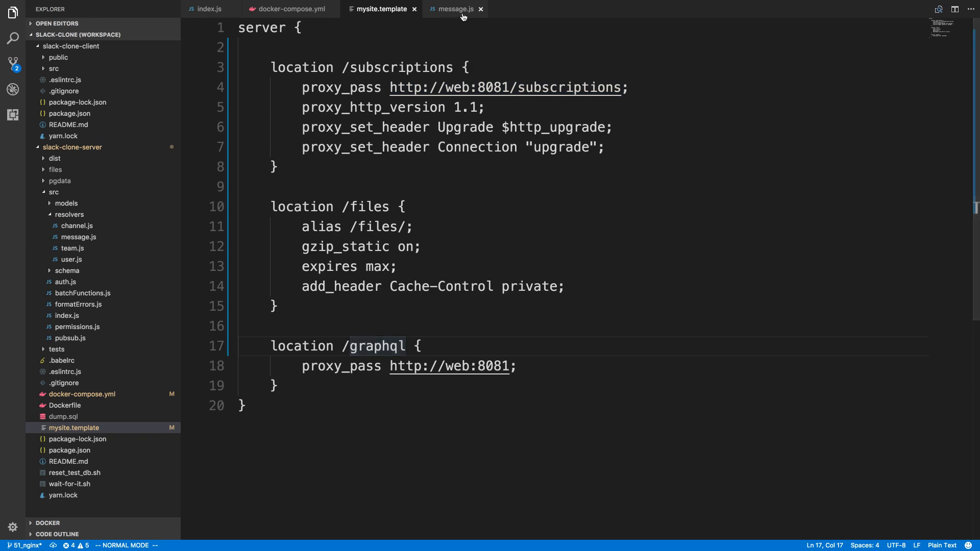
pyautogui.click(454, 8)
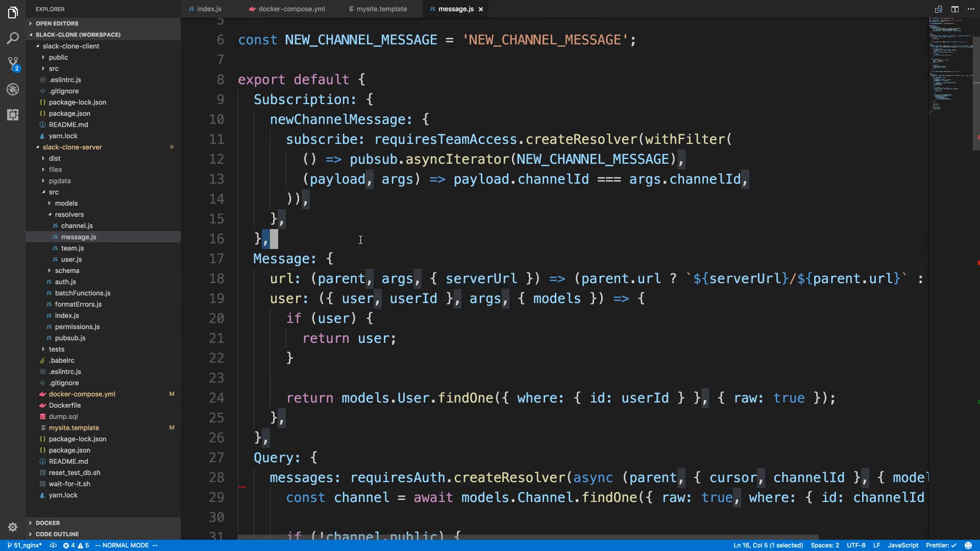
pyautogui.press('Enter')
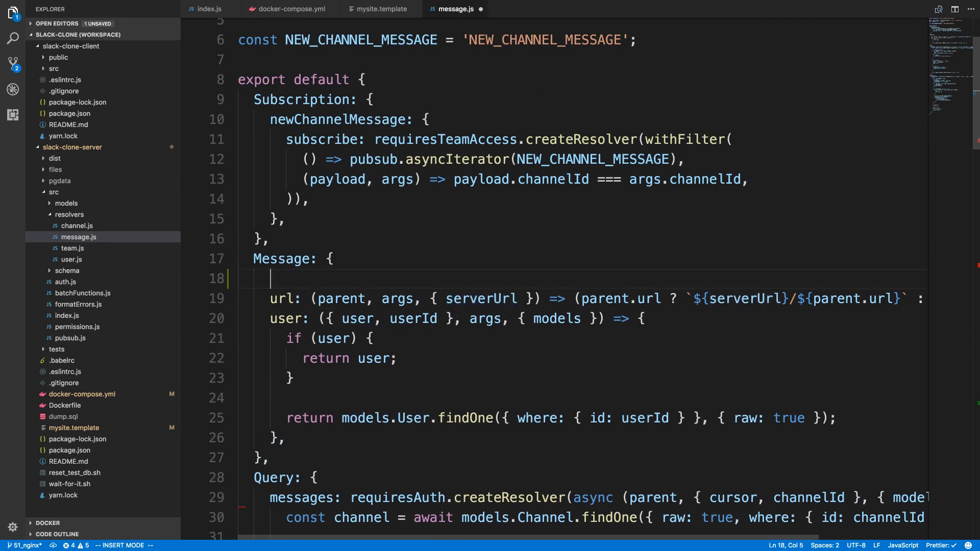
pyautogui.write('// web')
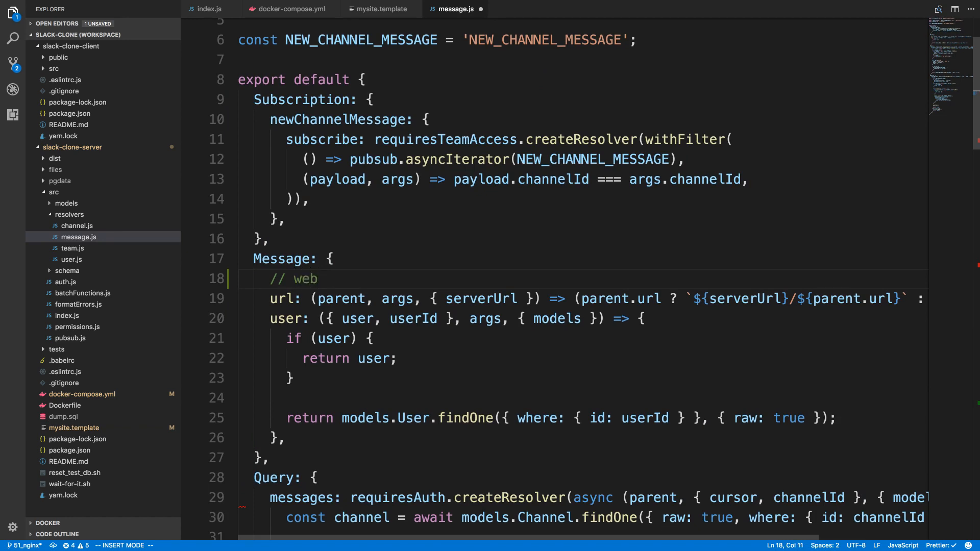
pyautogui.write('// lo')
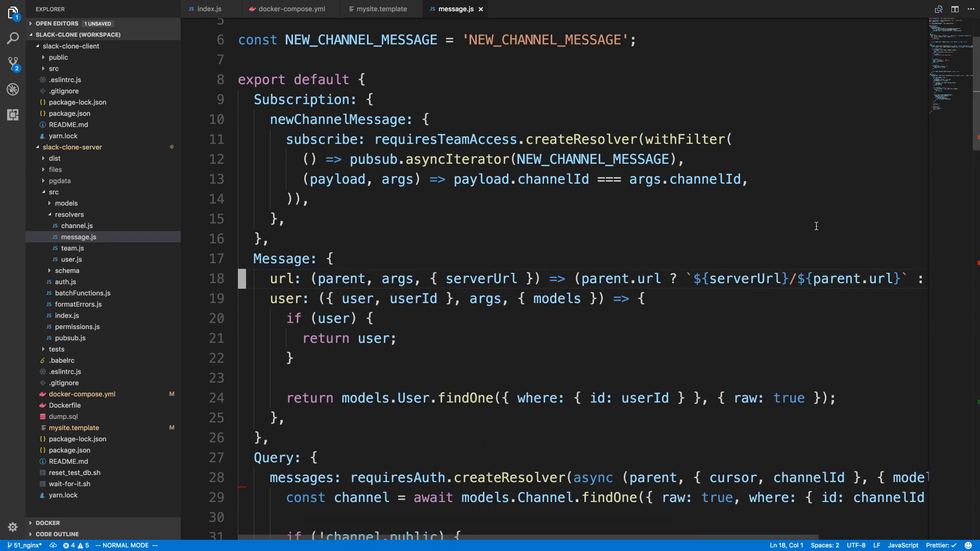
pyautogui.click(424, 278)
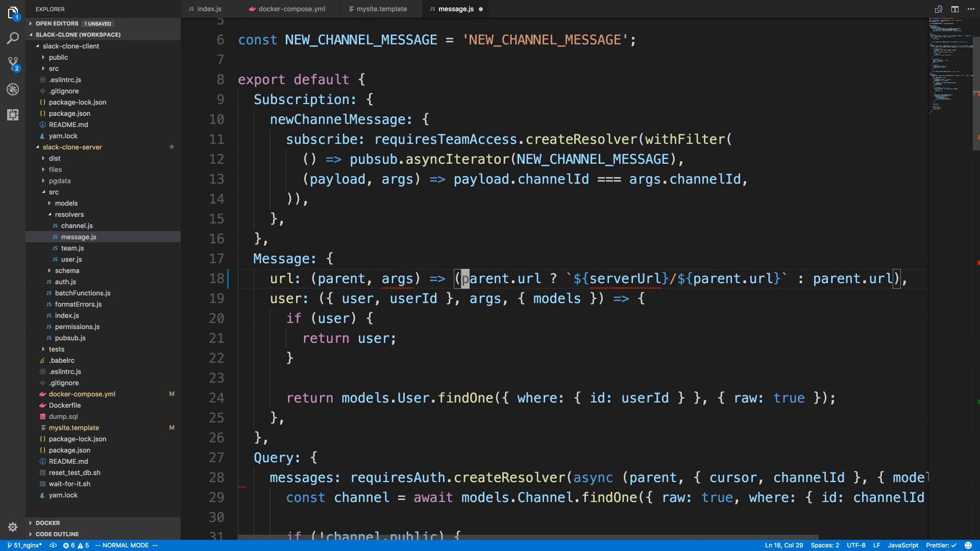
pyautogui.write('process.env.')
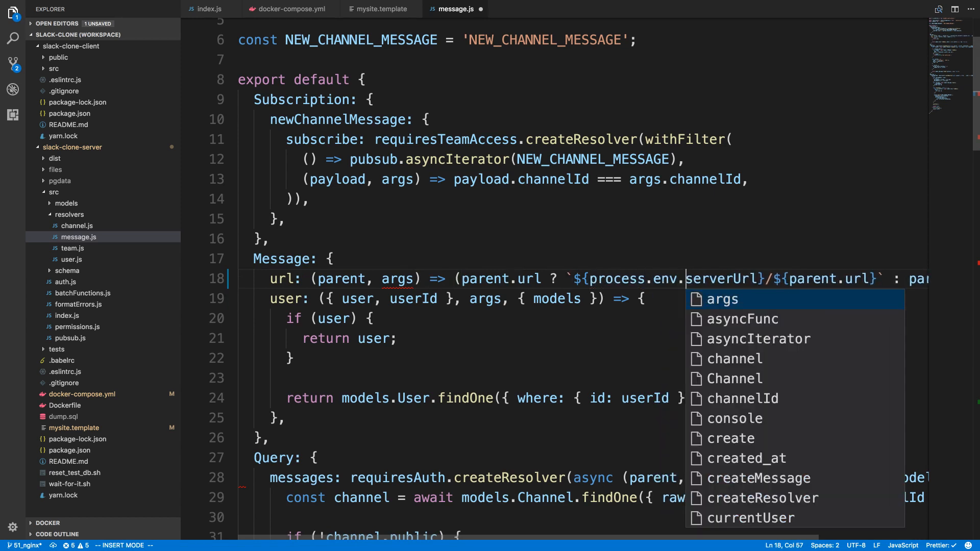
pyautogui.write('SERVER_URL ||')
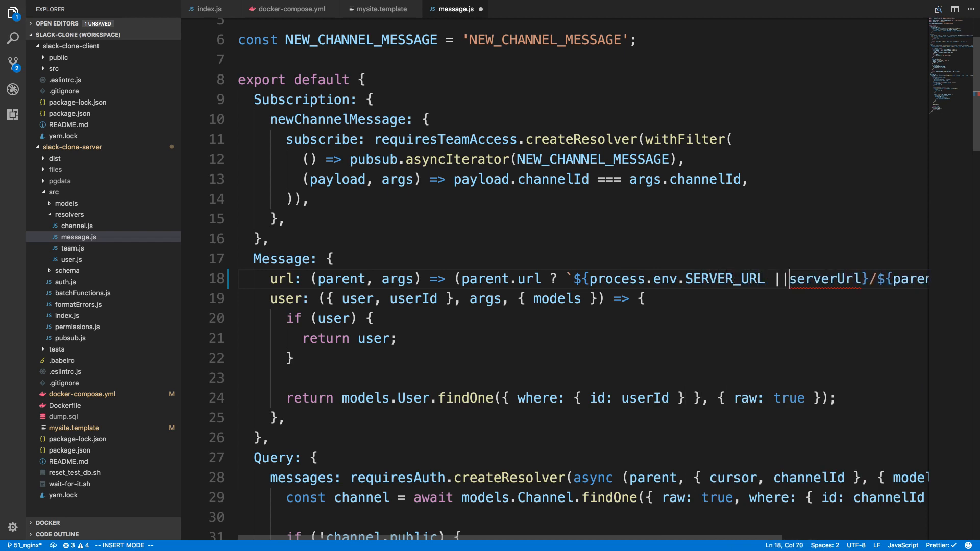
pyautogui.write("''")
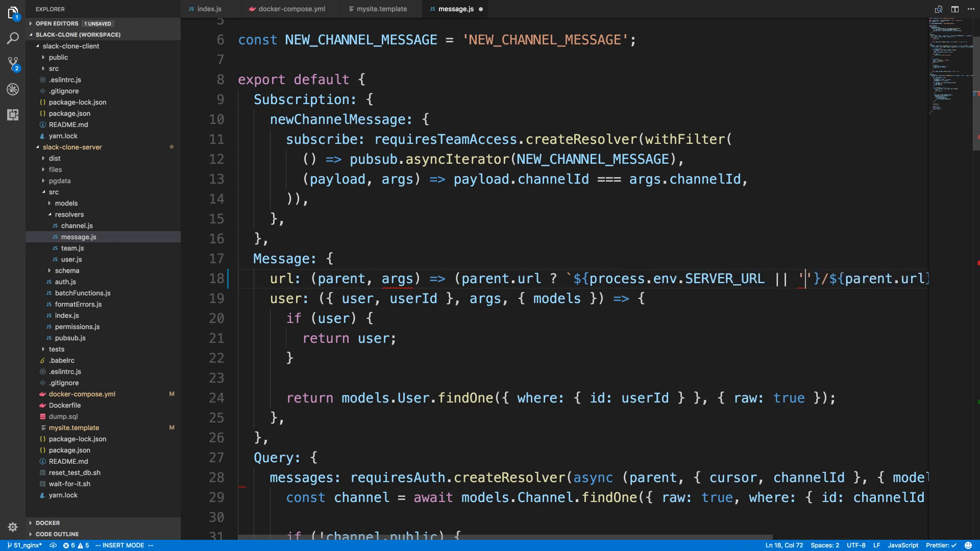
pyautogui.write('http://localhost')
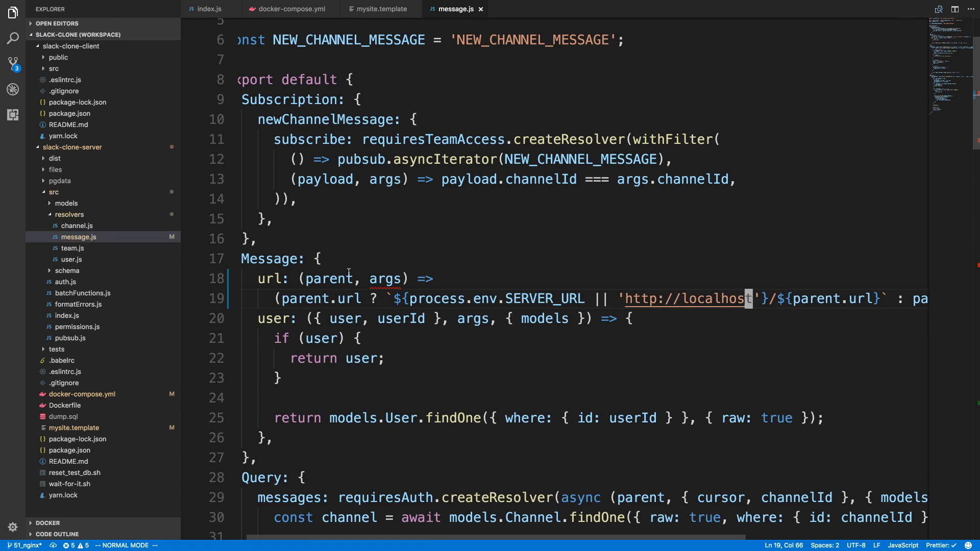
pyautogui.press('Backspace')
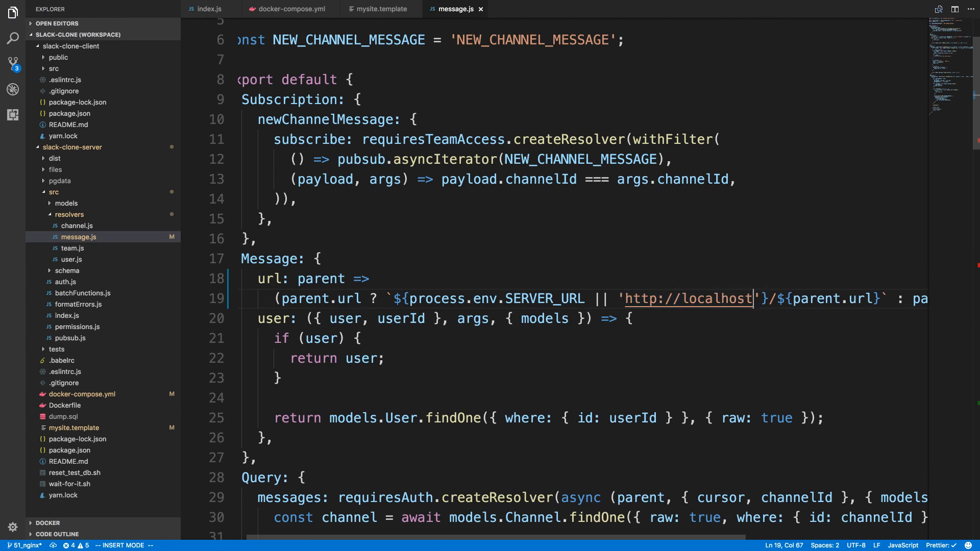
pyautogui.write(':8081')
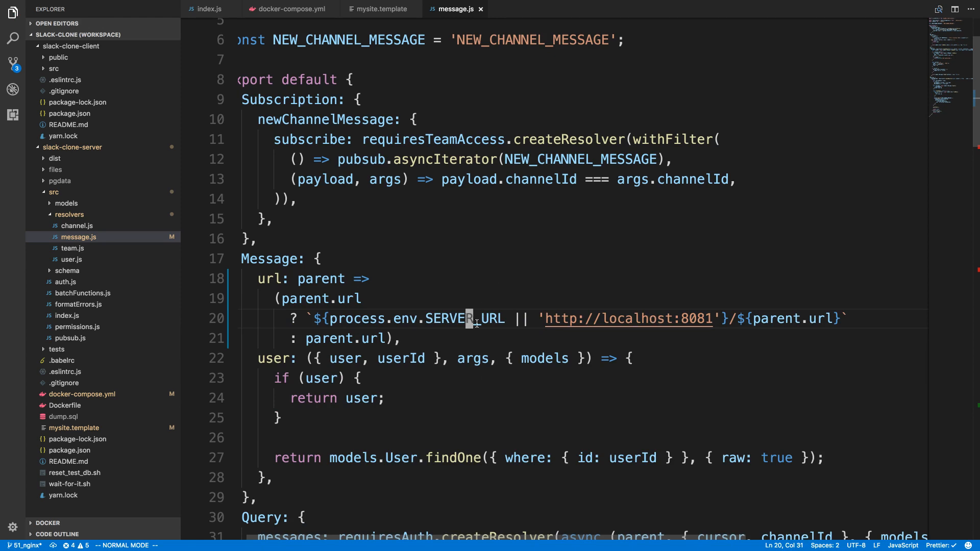
pyautogui.moveTo(481, 318)
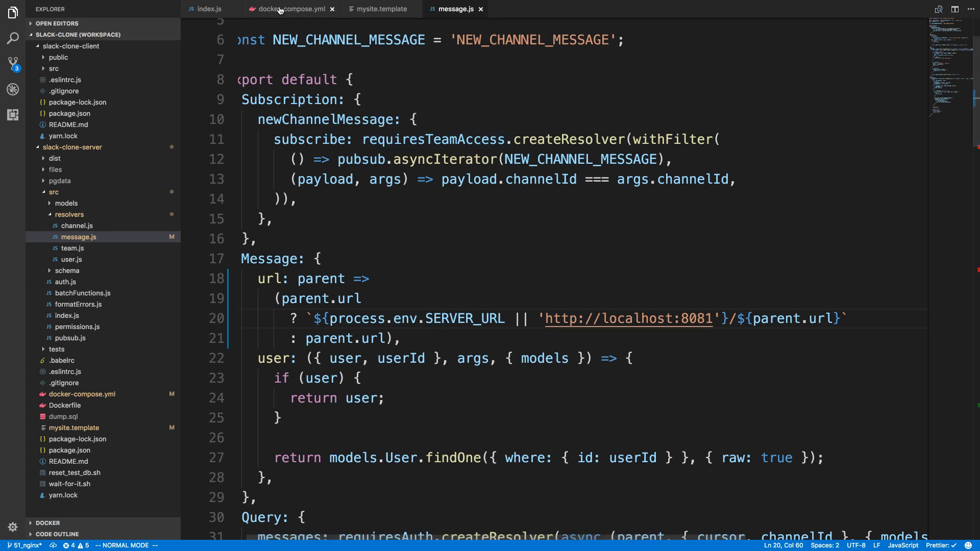
# Step: Run npm run build and build the slack-clone-server Docker image
pyautogui.click(379, 8)
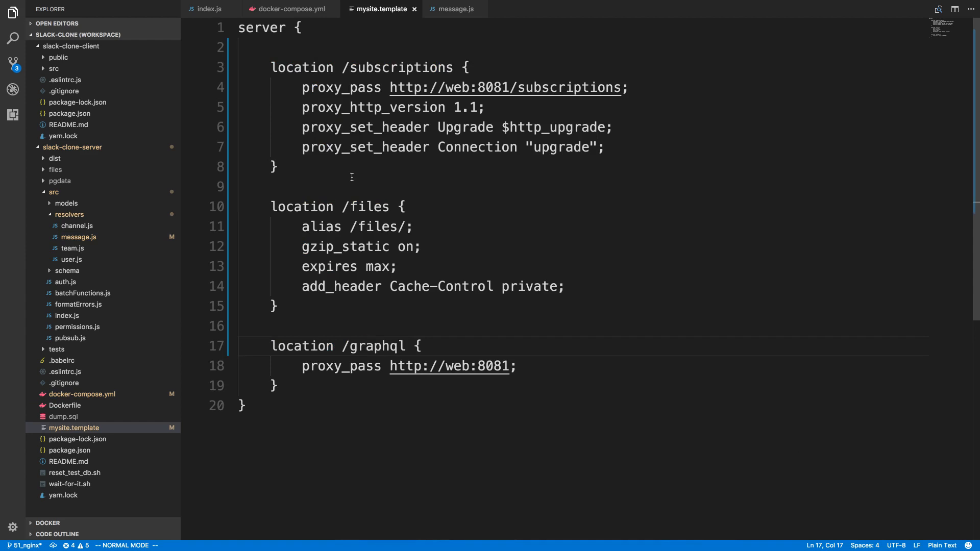
pyautogui.moveTo(367, 200)
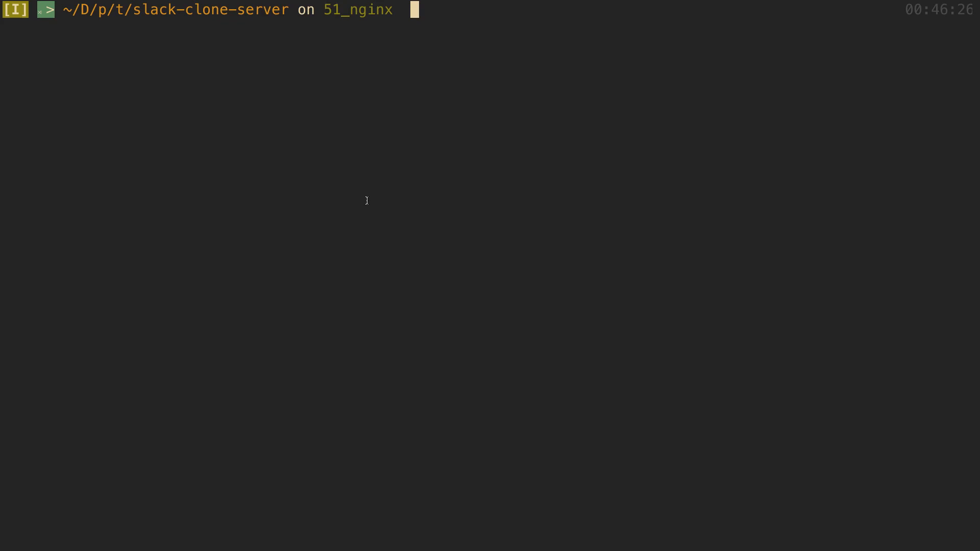
pyautogui.write('npm run build')
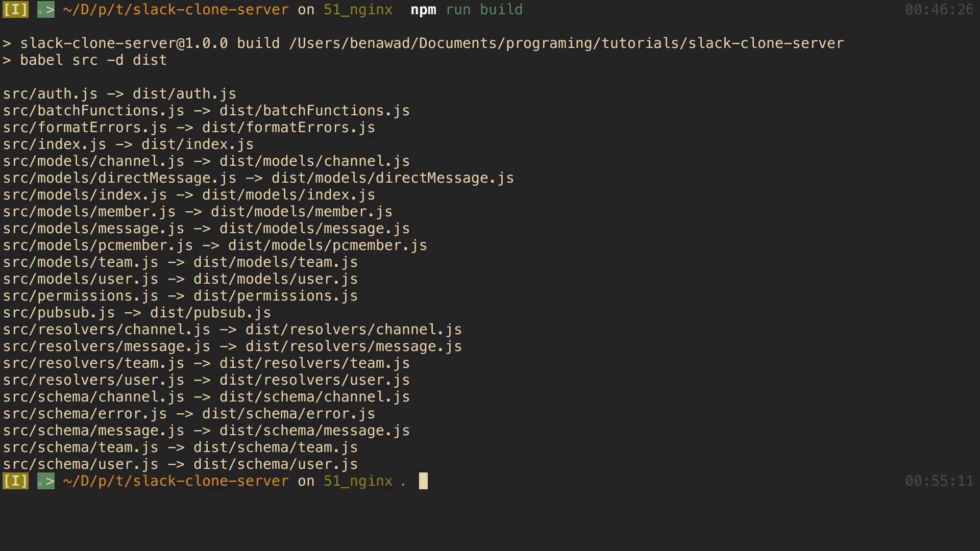
pyautogui.write('builtin')
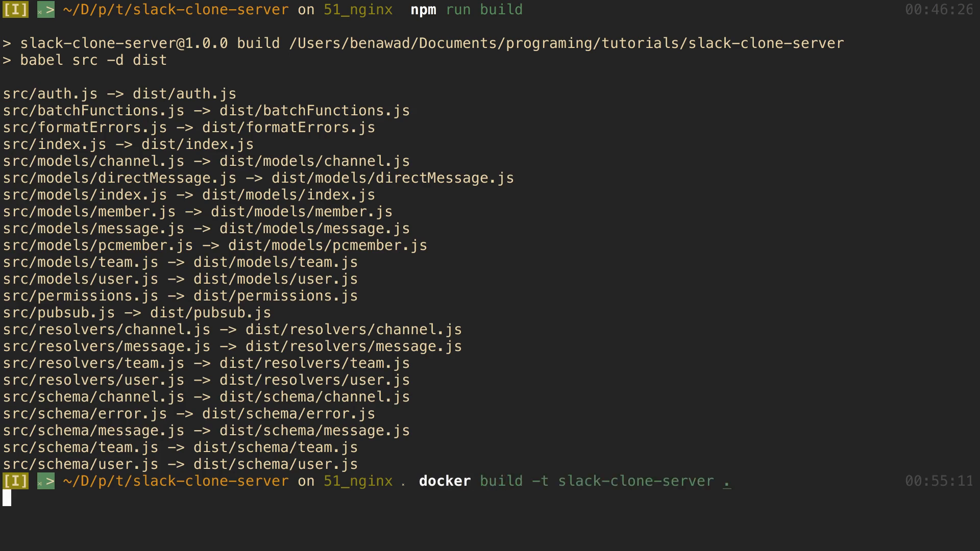
pyautogui.press('Enter')
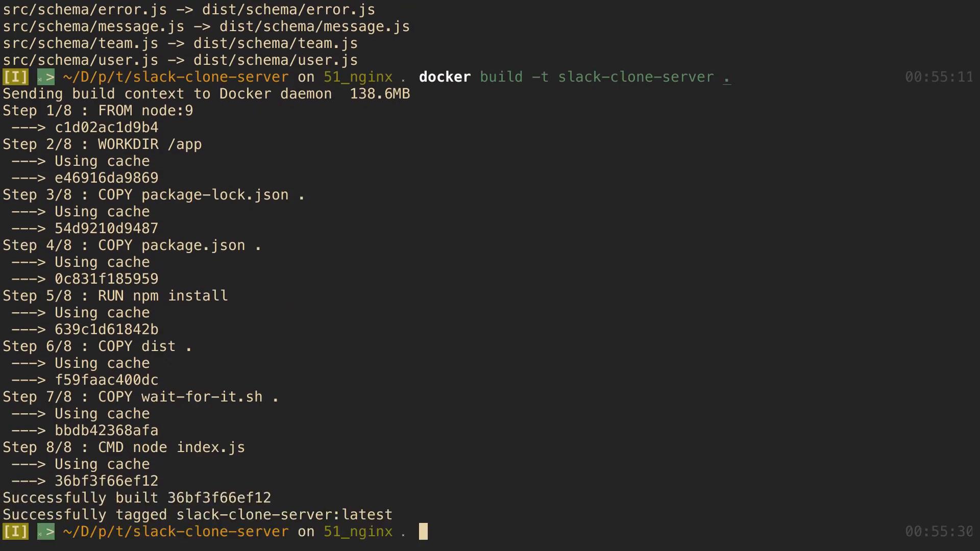
pyautogui.write('docker-compose down')
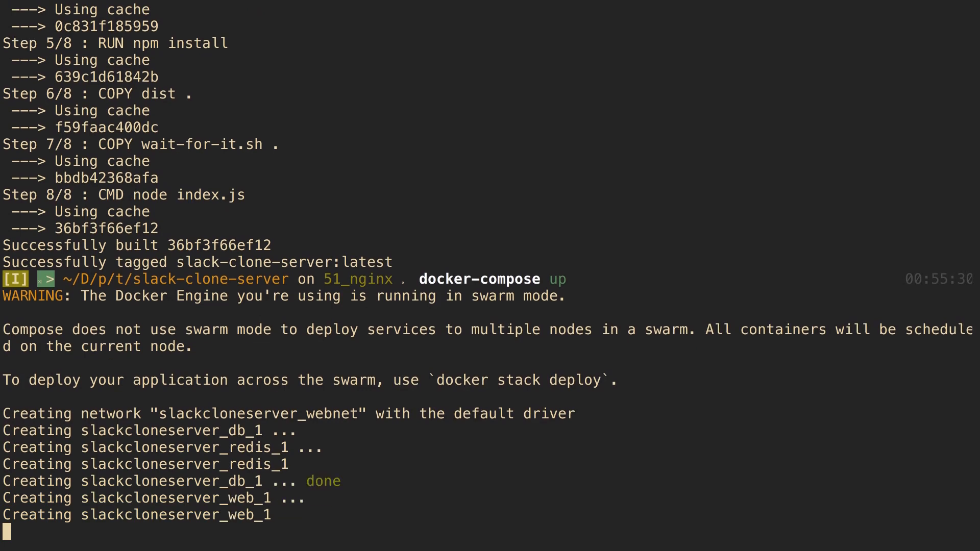
# Step: Read compose logs showing nginx's invalid proxy_set_header error, stop with Ctrl+C, rerun docker-compose up
pyautogui.scroll(-3)
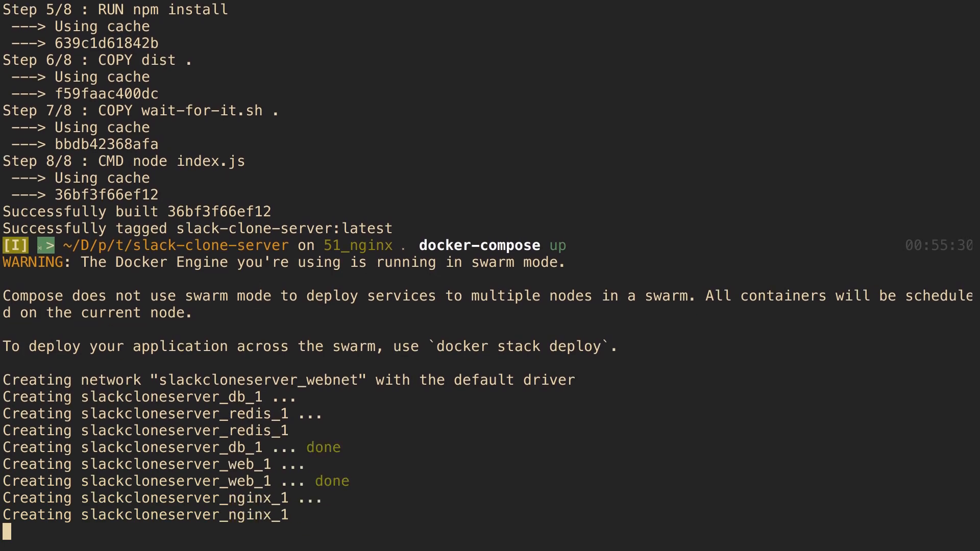
pyautogui.scroll(-3)
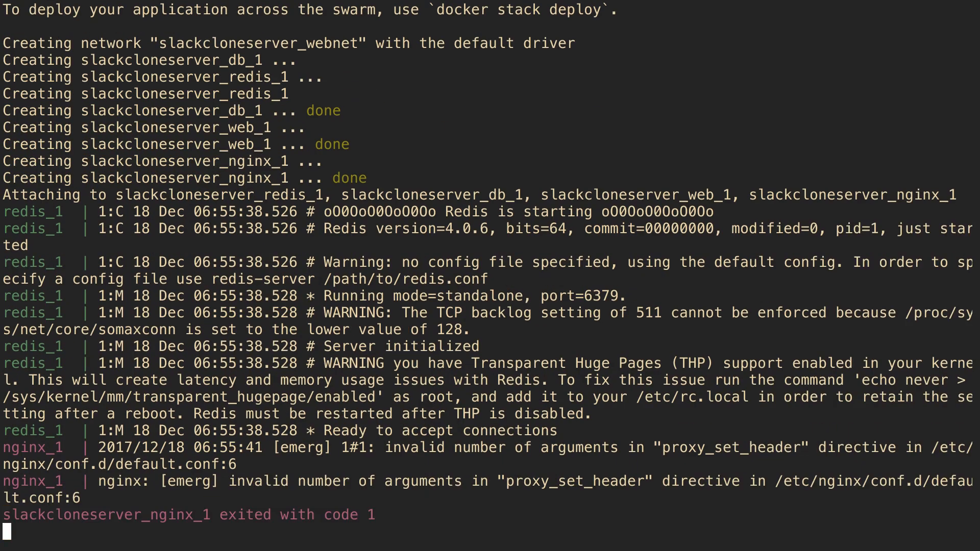
pyautogui.scroll(-3)
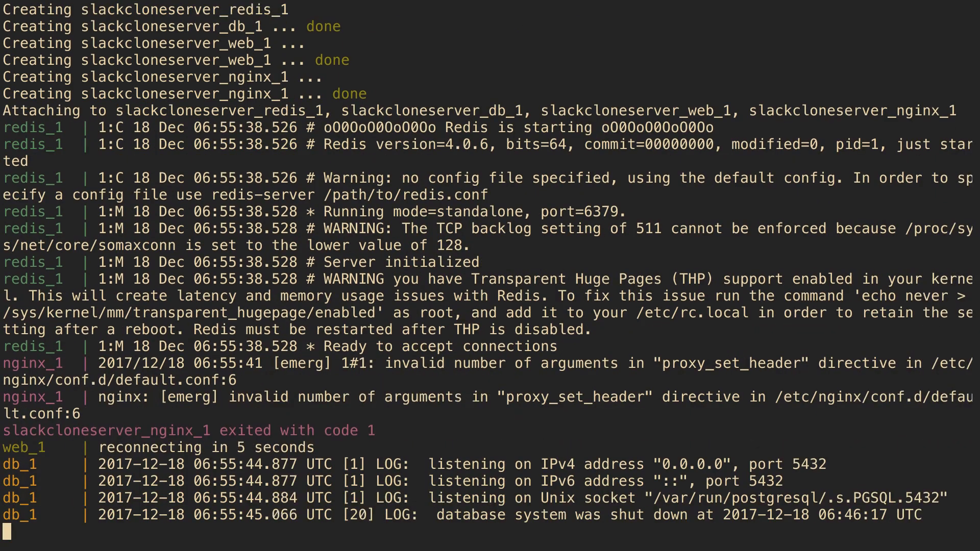
pyautogui.scroll(-3)
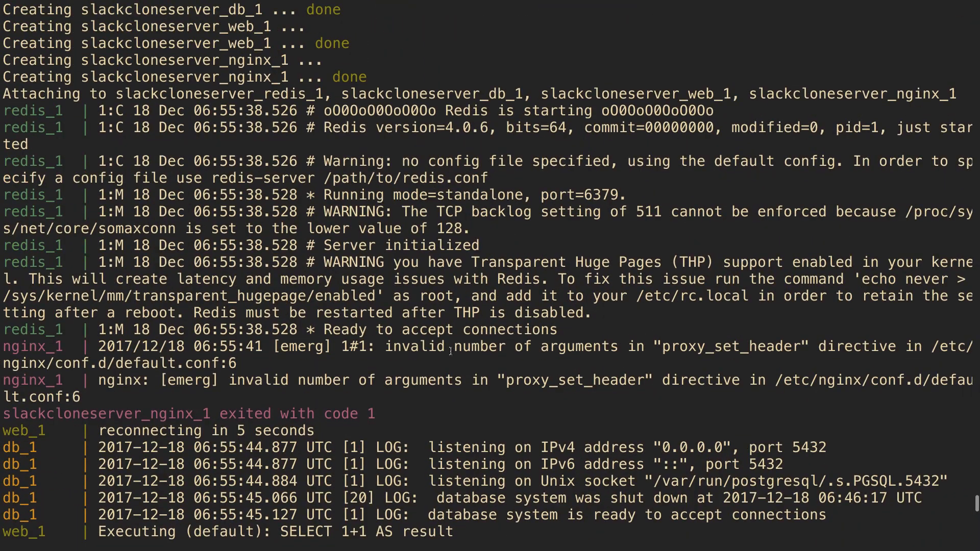
pyautogui.moveTo(771, 338)
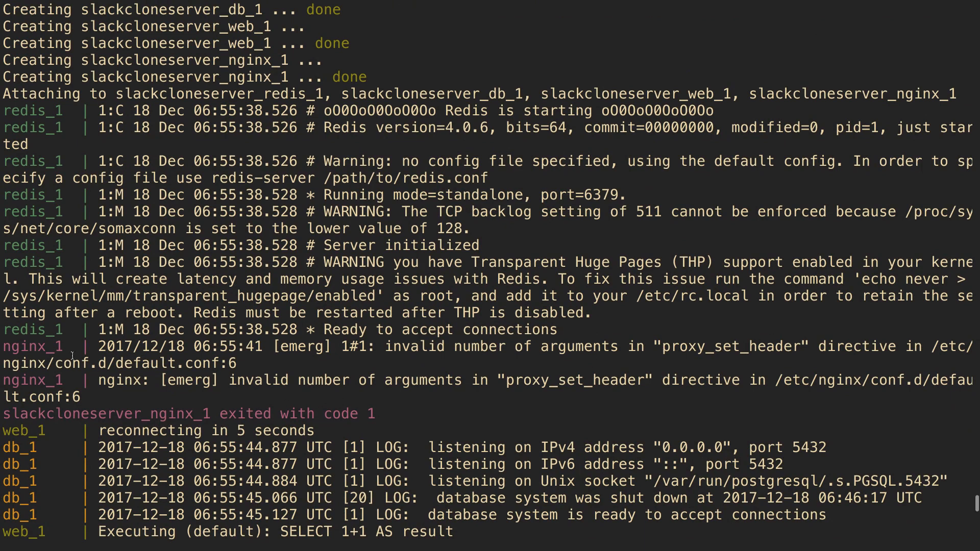
pyautogui.press('ctrl+c')
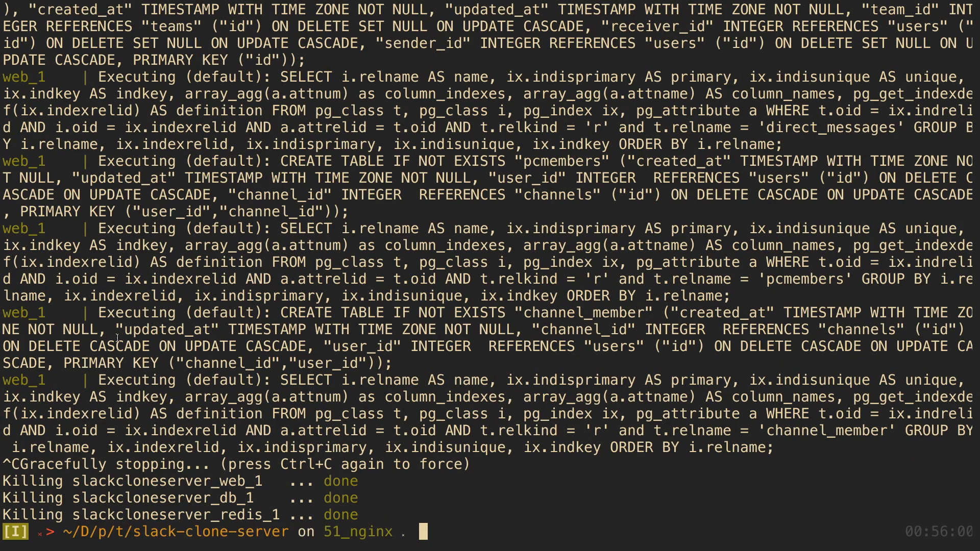
pyautogui.write('docker-compose up')
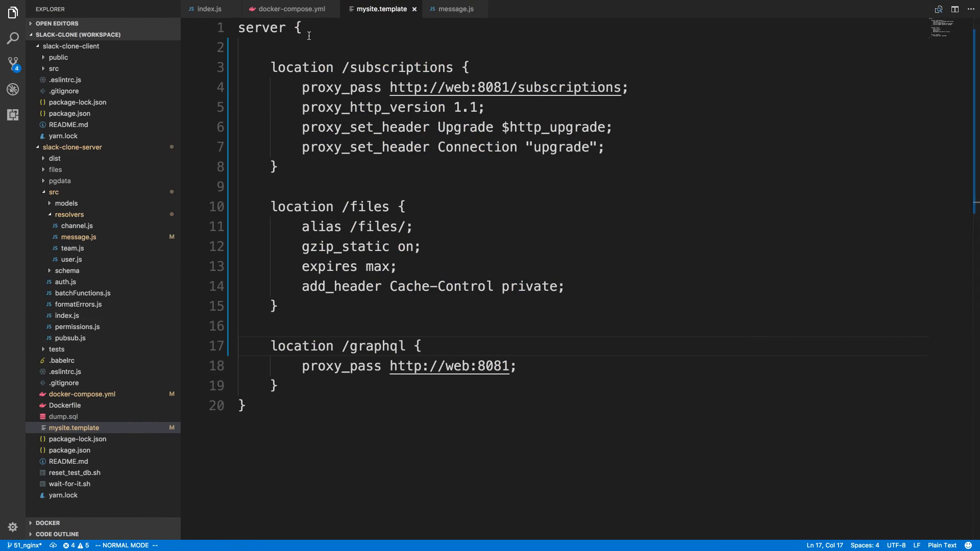
# Step: Change the nginx command in docker-compose.yml to 'cat' the mysite.template instead of envsubst
pyautogui.click(289, 9)
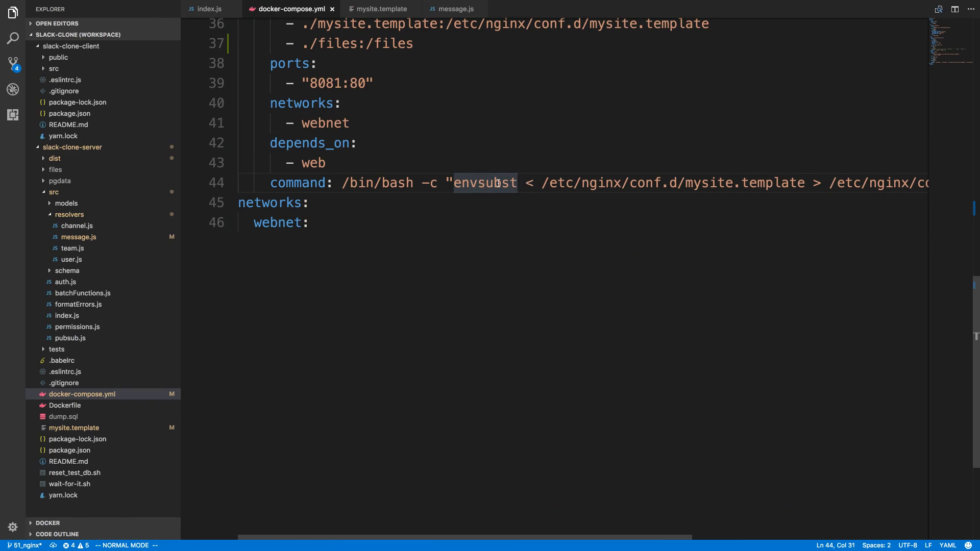
pyautogui.click(379, 8)
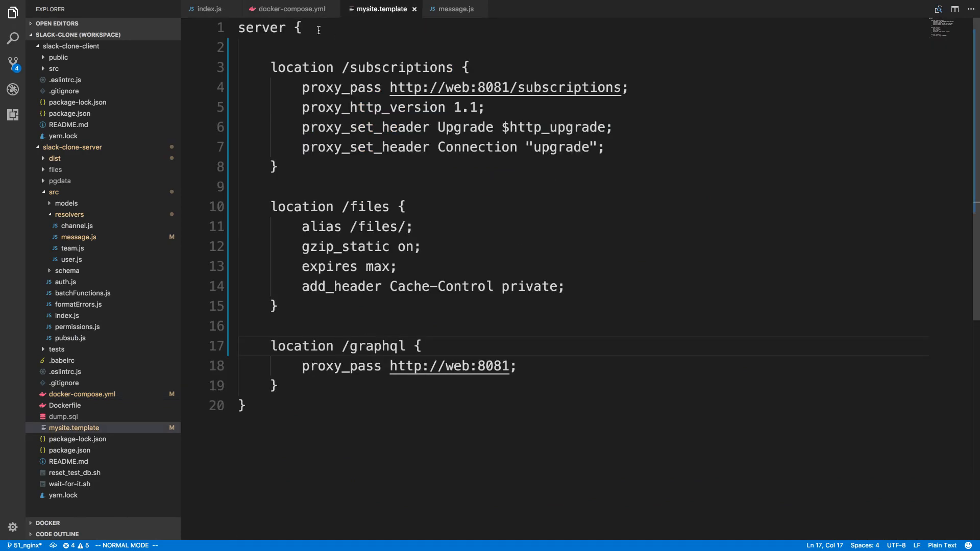
pyautogui.click(290, 9)
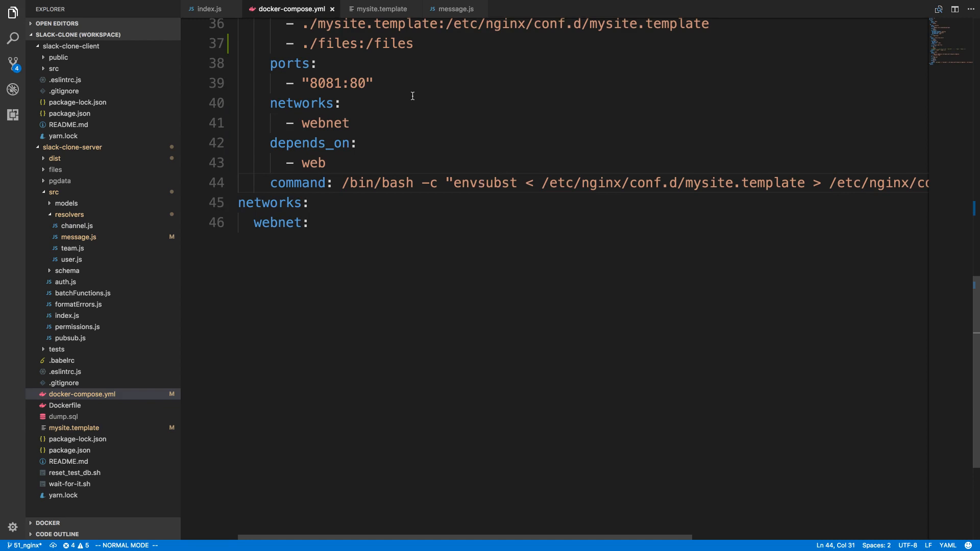
pyautogui.write('cat')
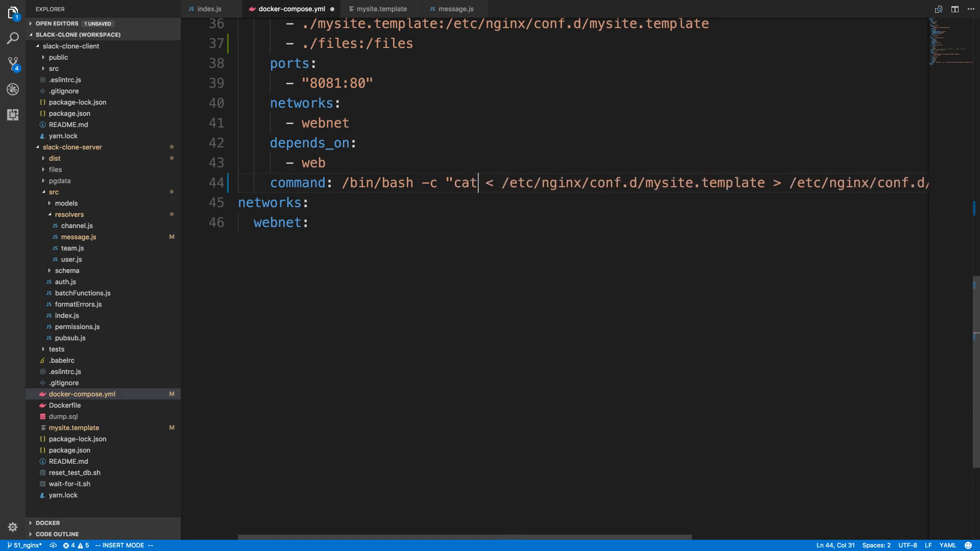
pyautogui.press('Escape')
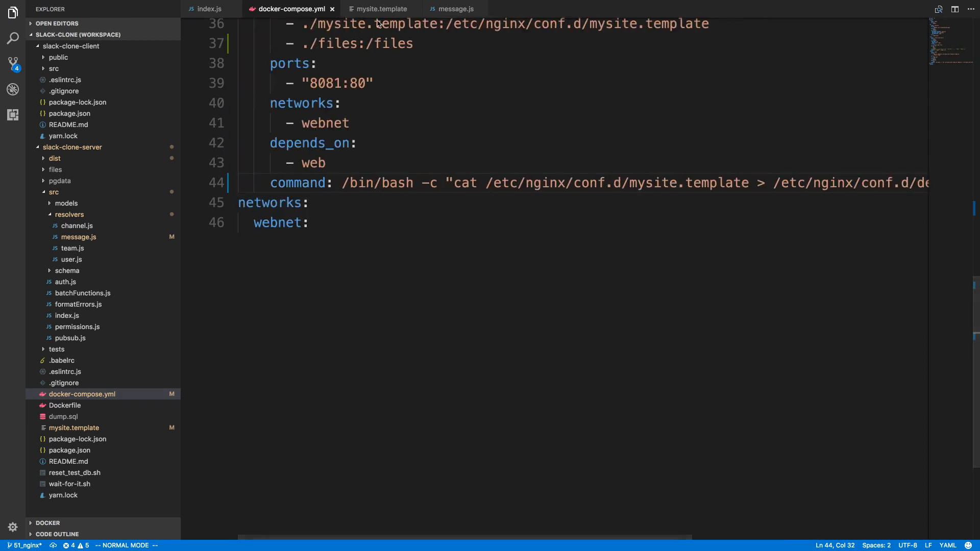
pyautogui.click(379, 9)
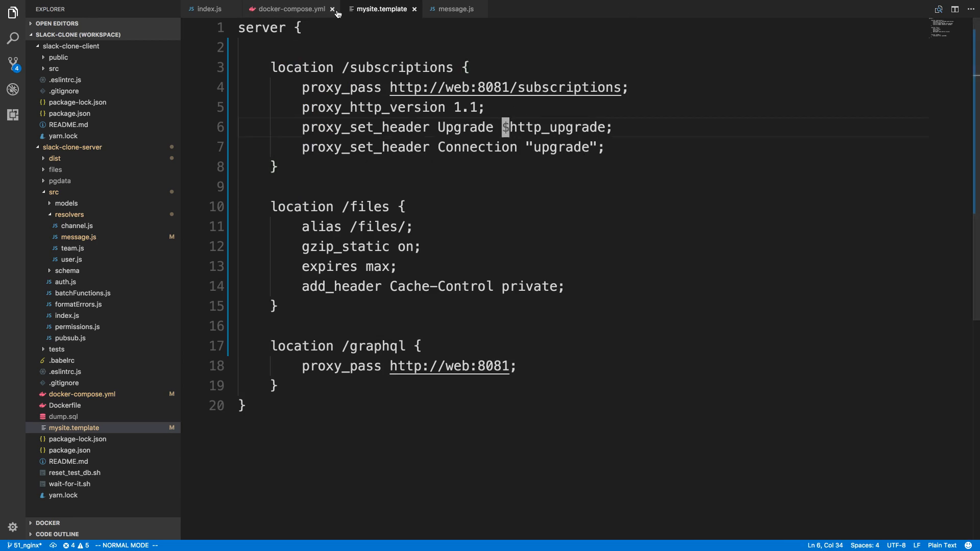
pyautogui.click(288, 8)
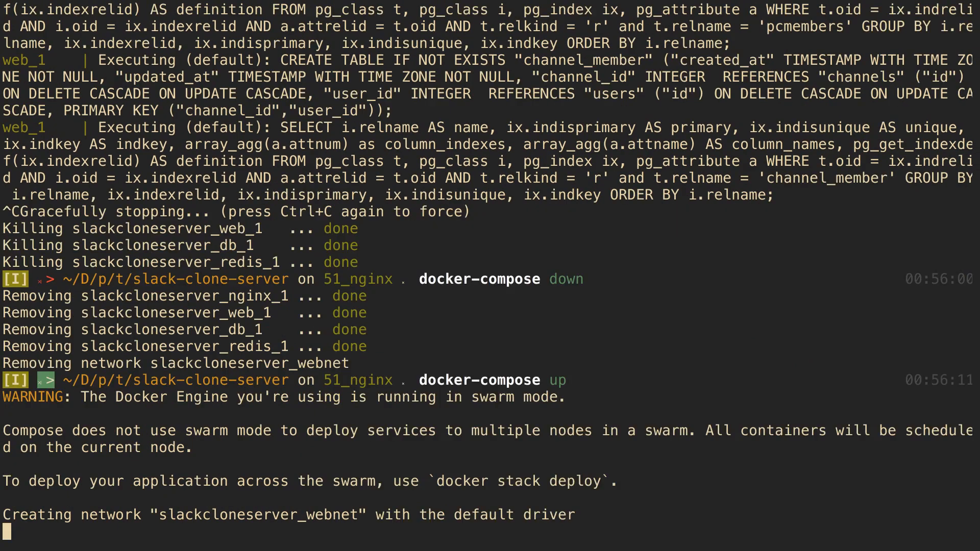
# Step: Scroll through the restarted stack's container logs after docker-compose down and up
pyautogui.scroll(-3)
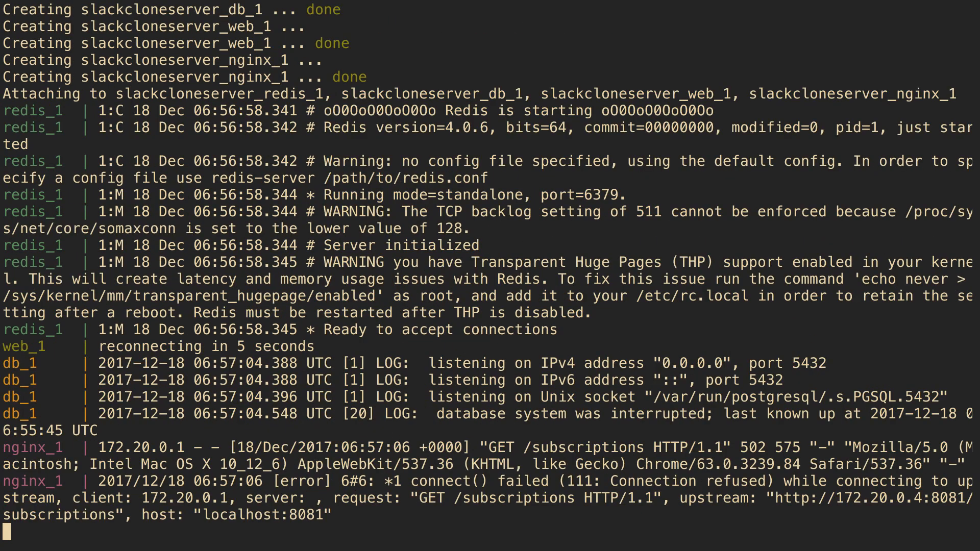
pyautogui.scroll(-3)
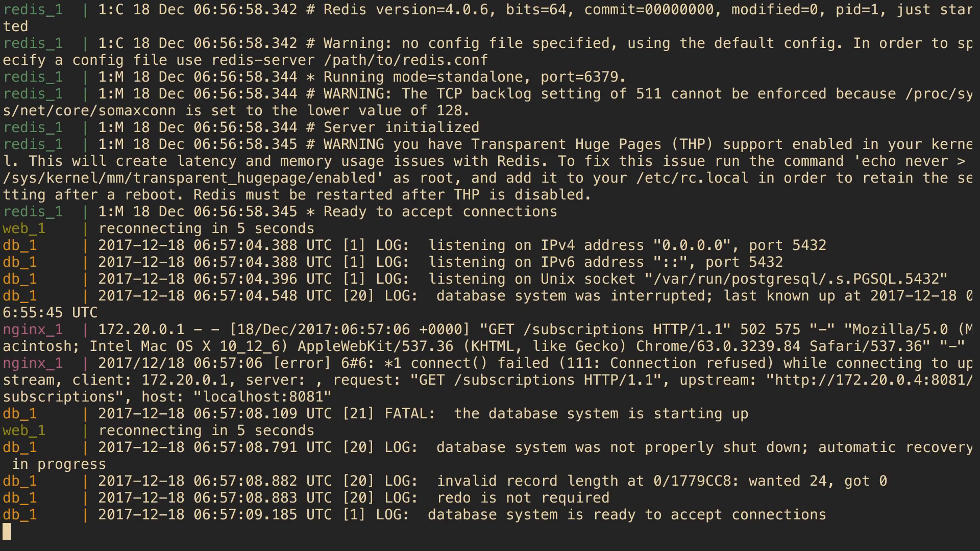
pyautogui.scroll(-3)
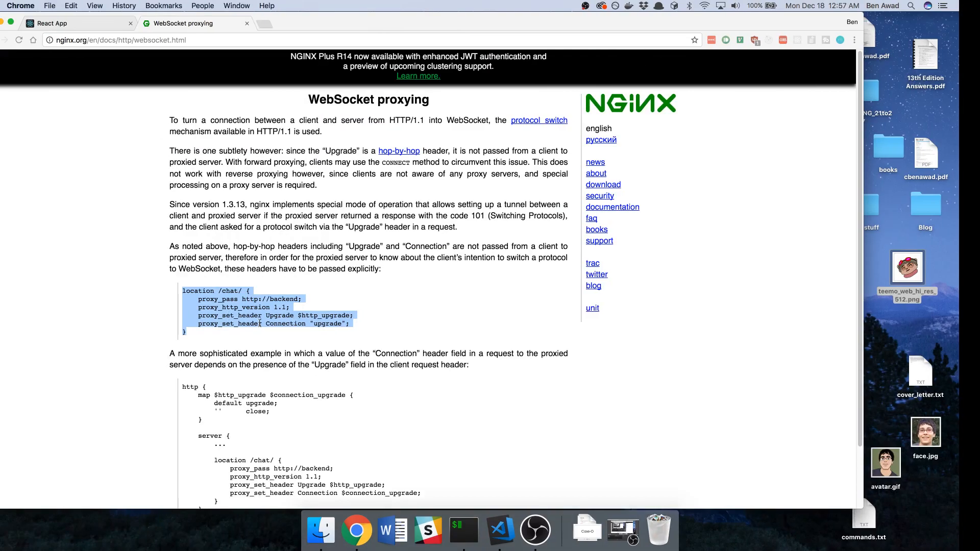
# Step: Reload the React App chat and send 'hello' in #general
pyautogui.click(75, 23)
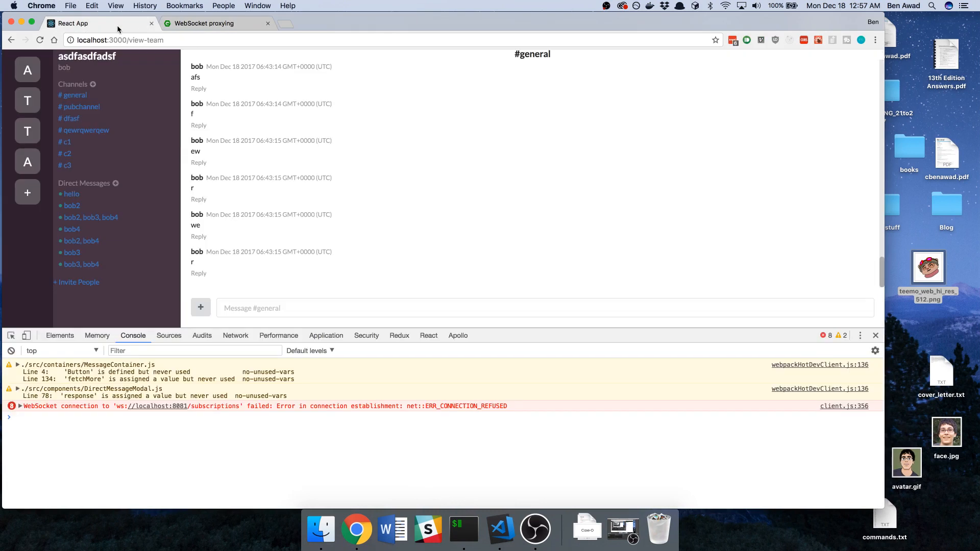
pyautogui.click(39, 39)
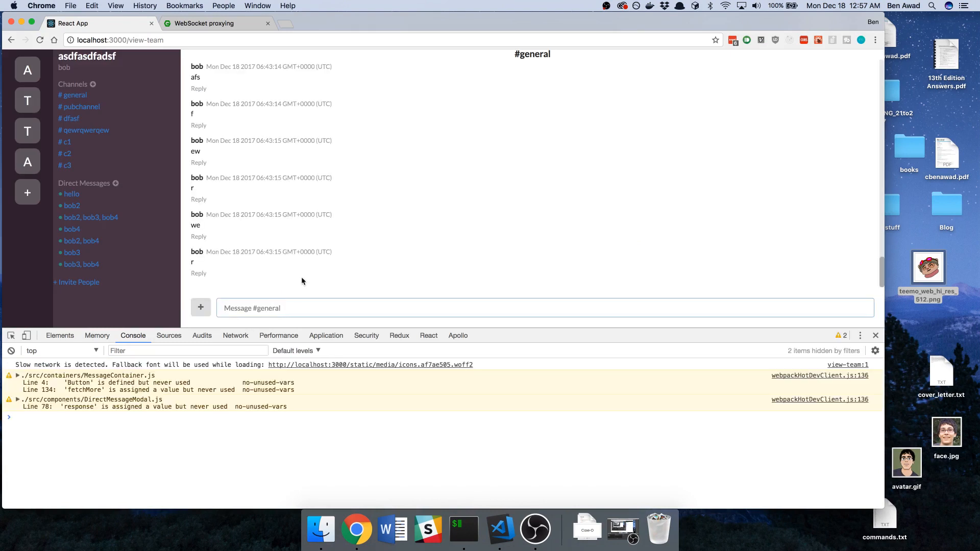
pyautogui.write('hello')
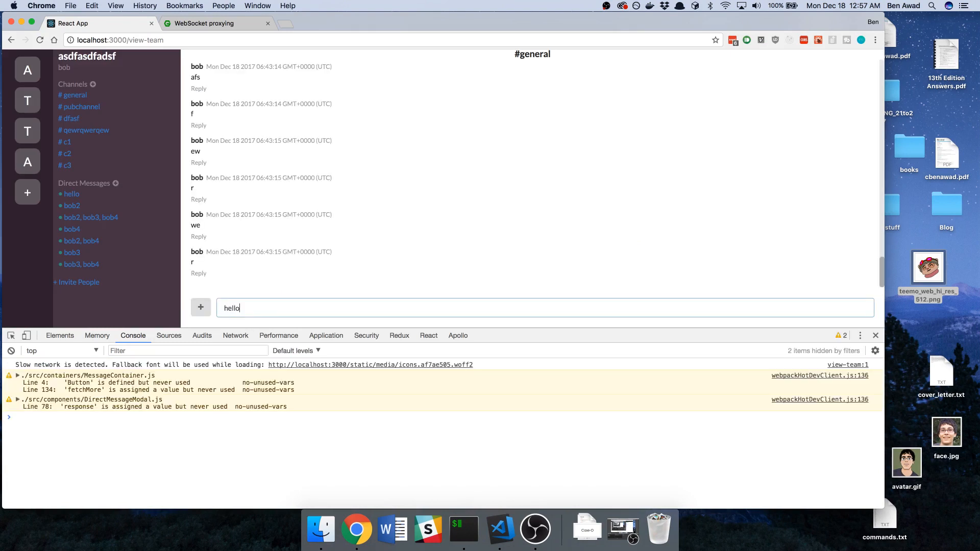
pyautogui.press('enter')
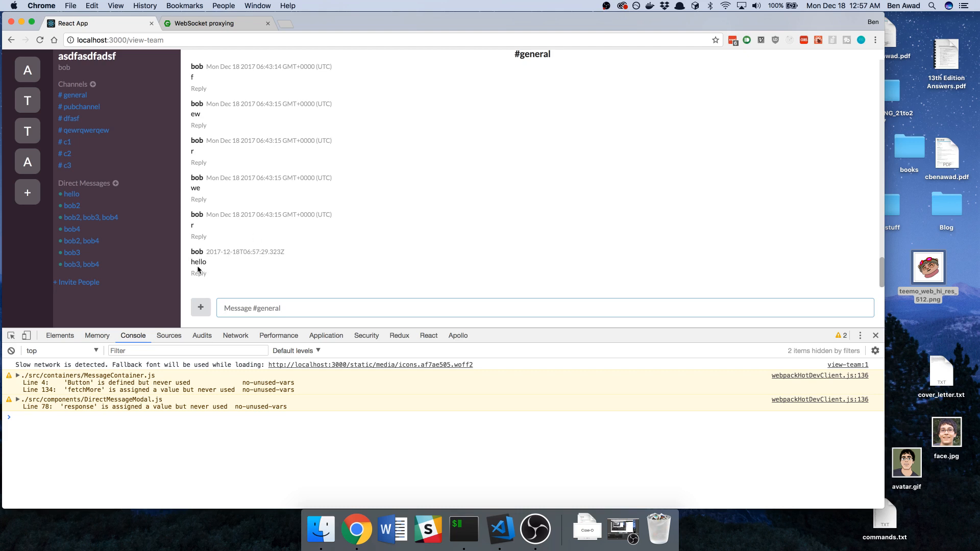
pyautogui.moveTo(236, 269)
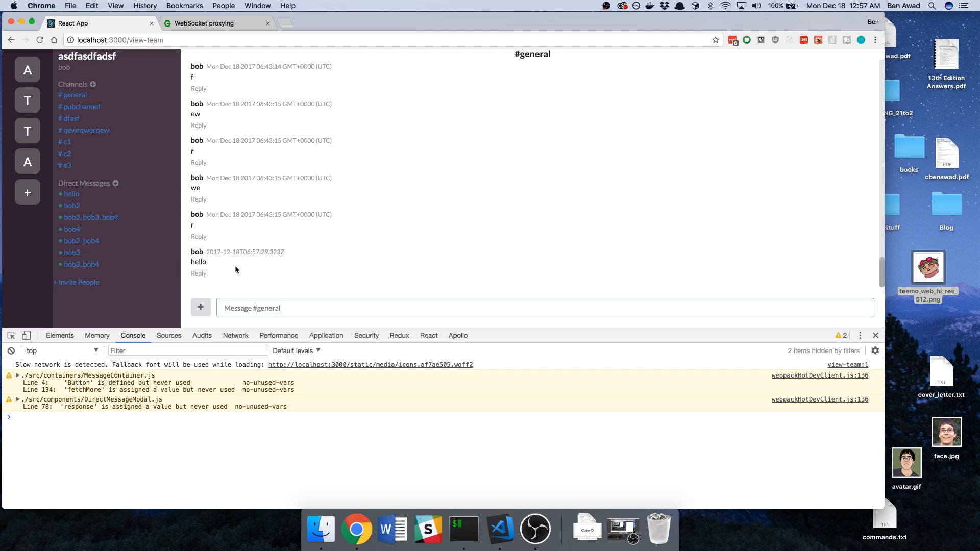
pyautogui.moveTo(594, 239)
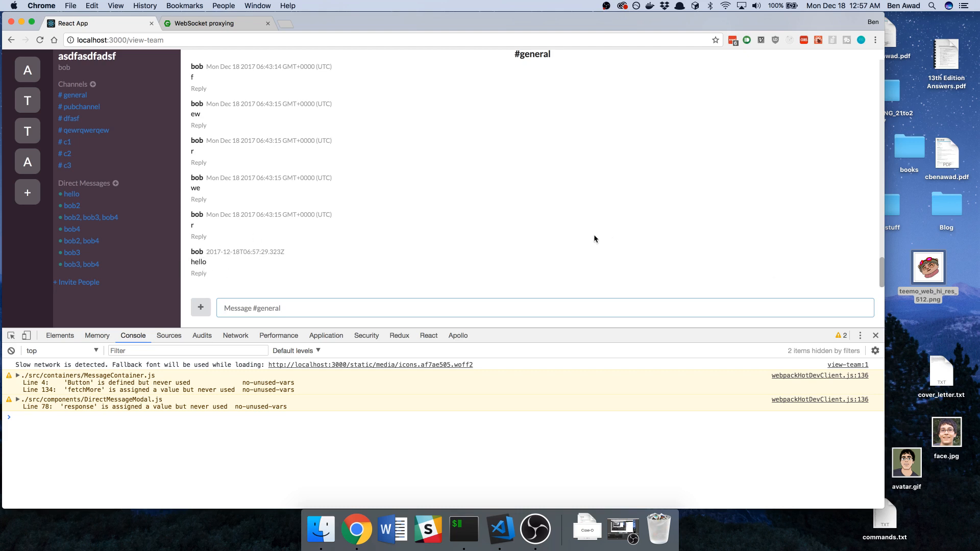